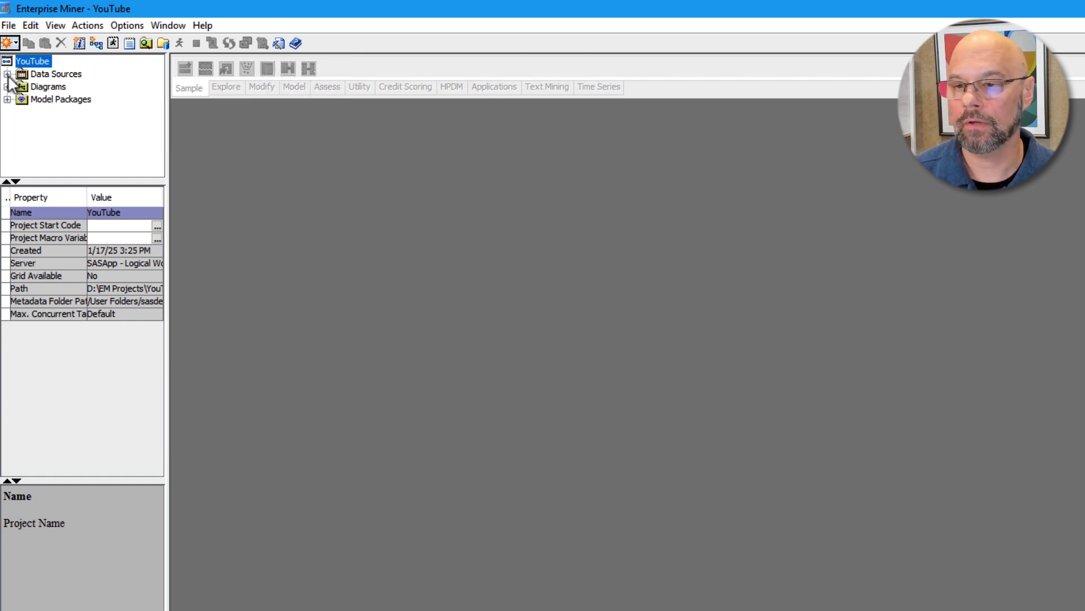
Expand the YouTube project's Data Sources to list the PVA97NK data source
left_click(6, 75)
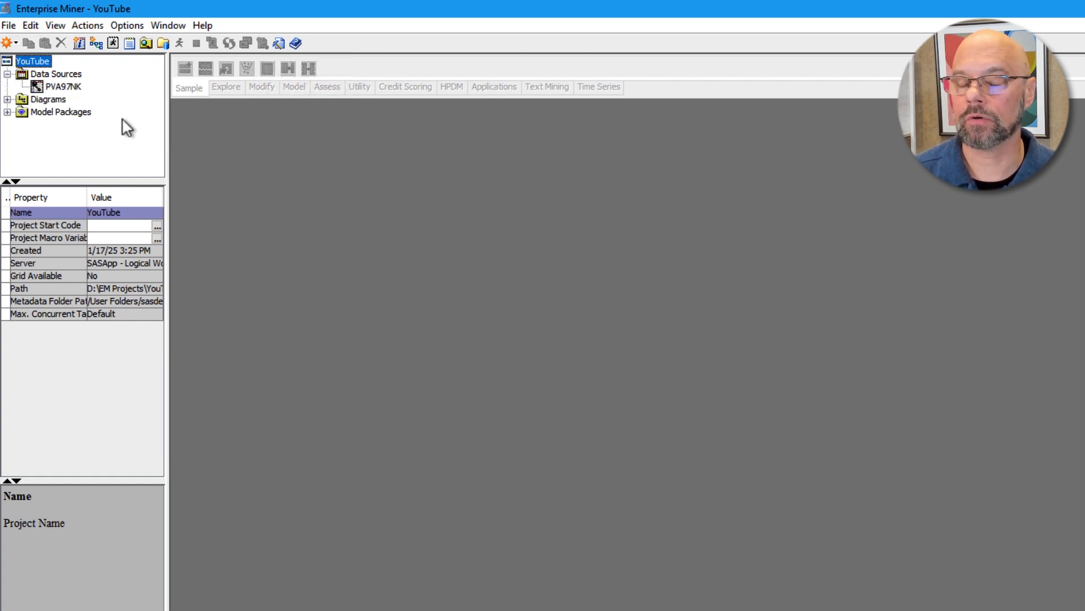
mouse_move(95, 138)
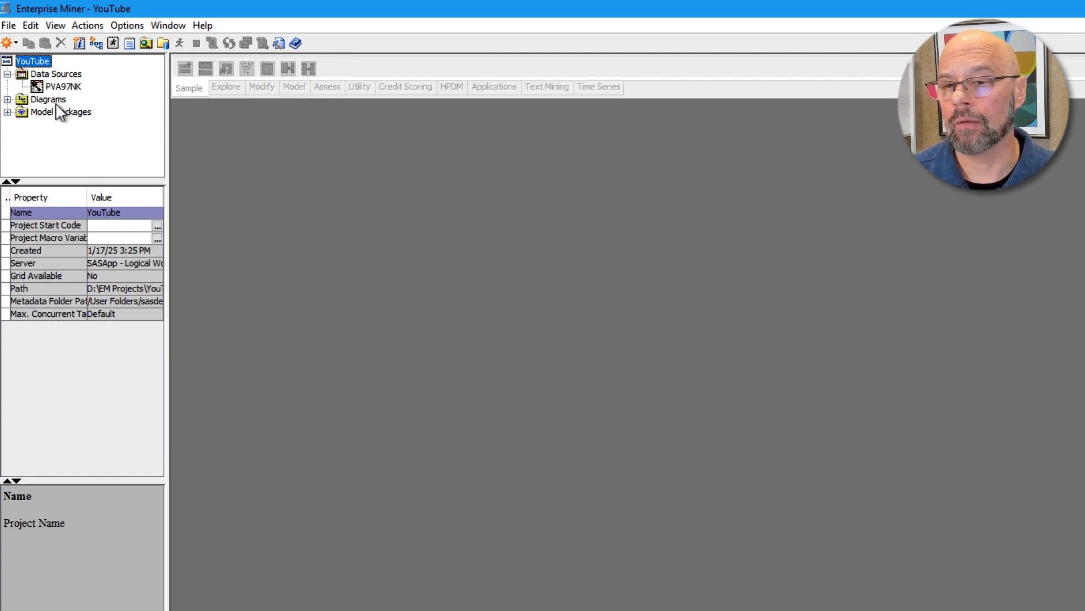
Create a new diagram named 'YouTube video' from the Diagrams folder and confirm it
right_click(47, 99)
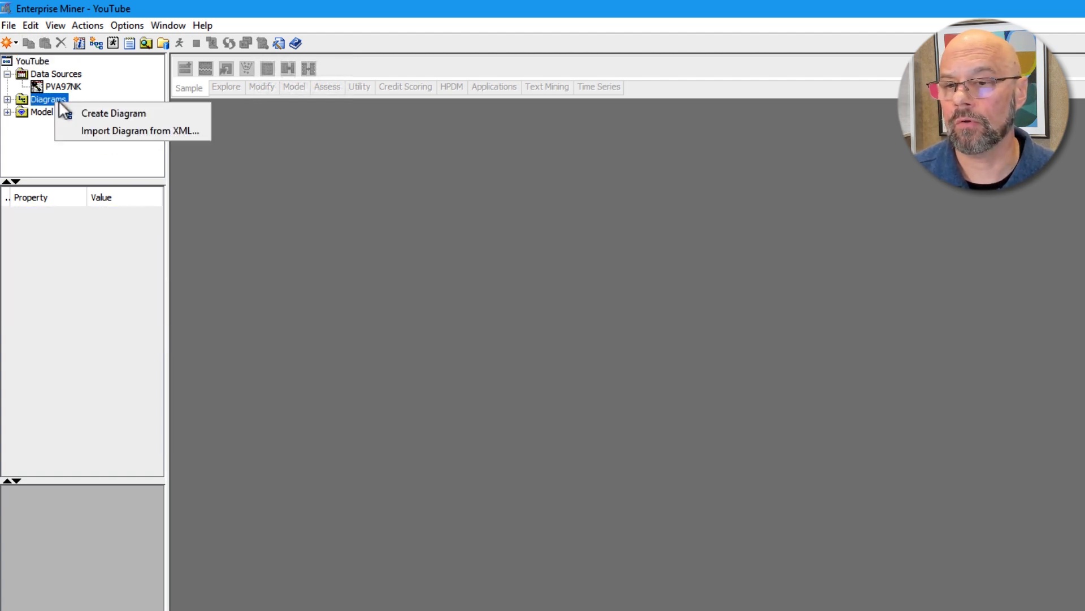
left_click(113, 113)
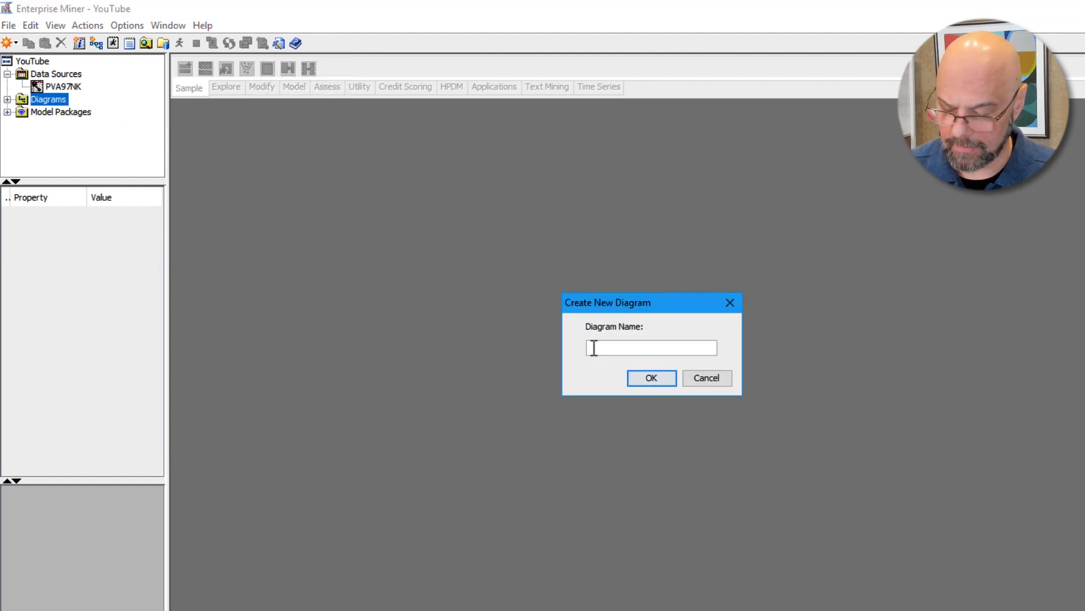
type("YouTube v")
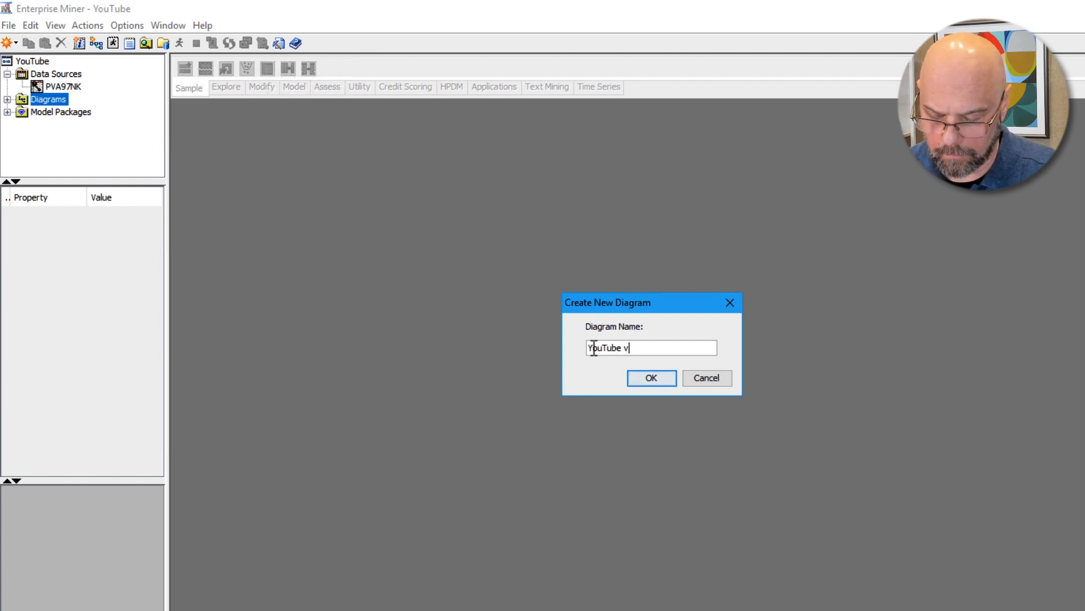
type("ideo")
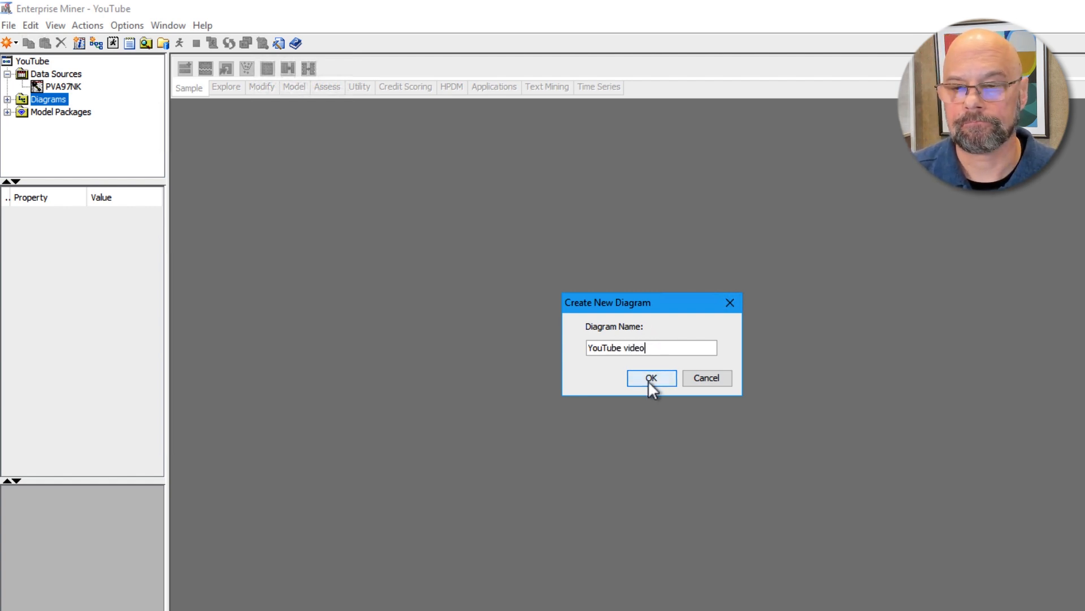
left_click(650, 378)
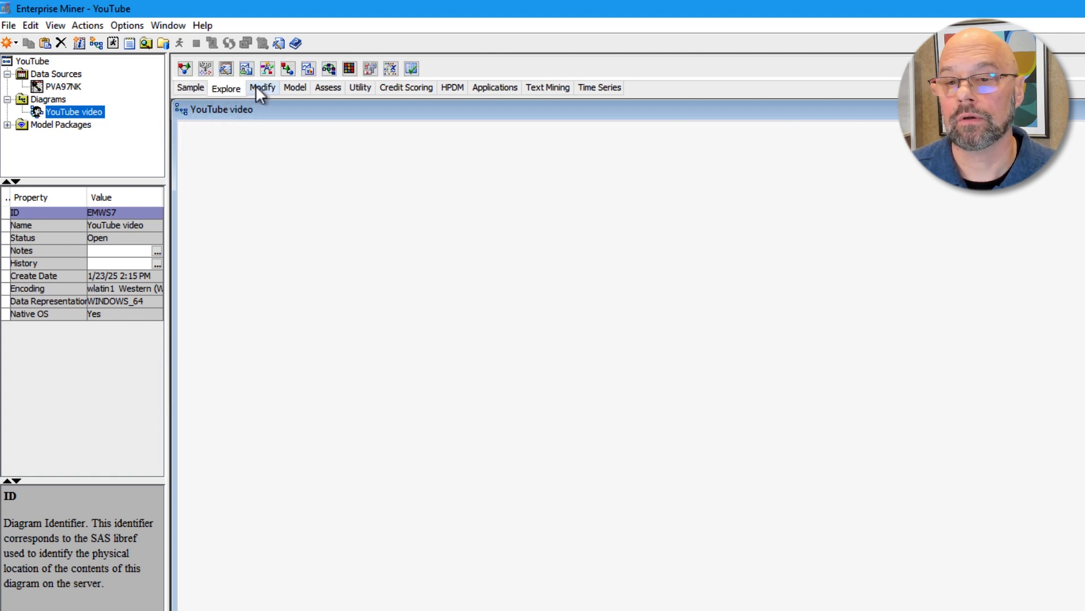
Browse the Model and Assess node groups on the node toolbar
left_click(294, 87)
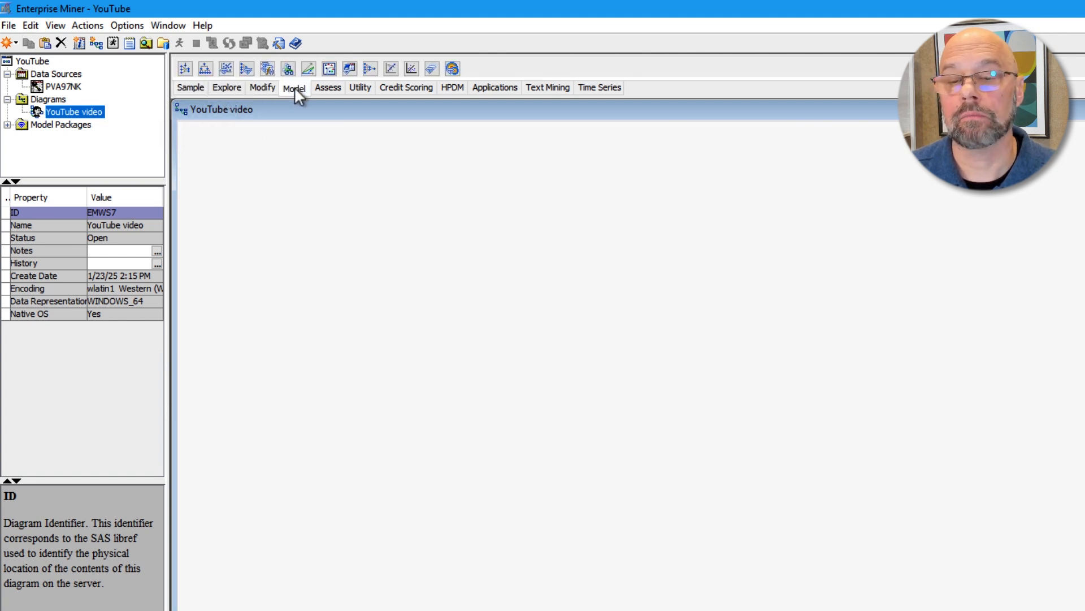
left_click(328, 87)
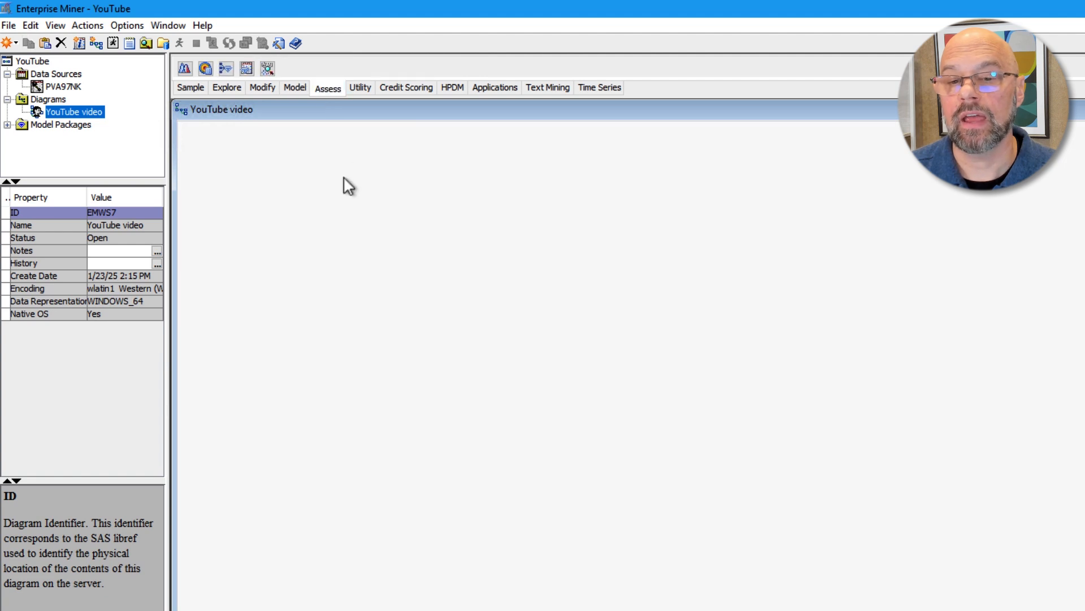
mouse_move(332, 181)
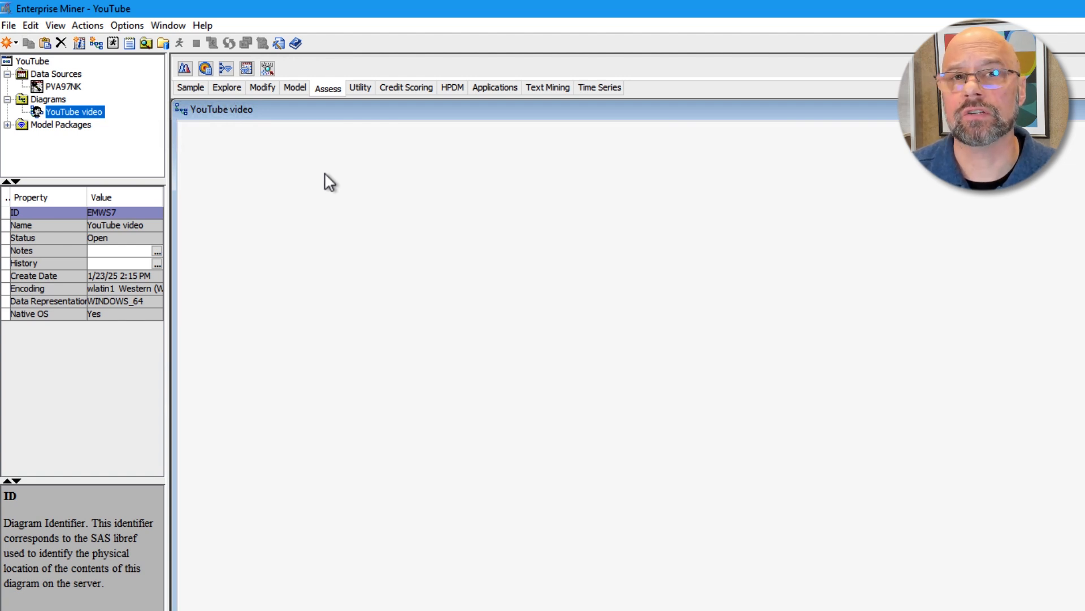
mouse_move(223, 131)
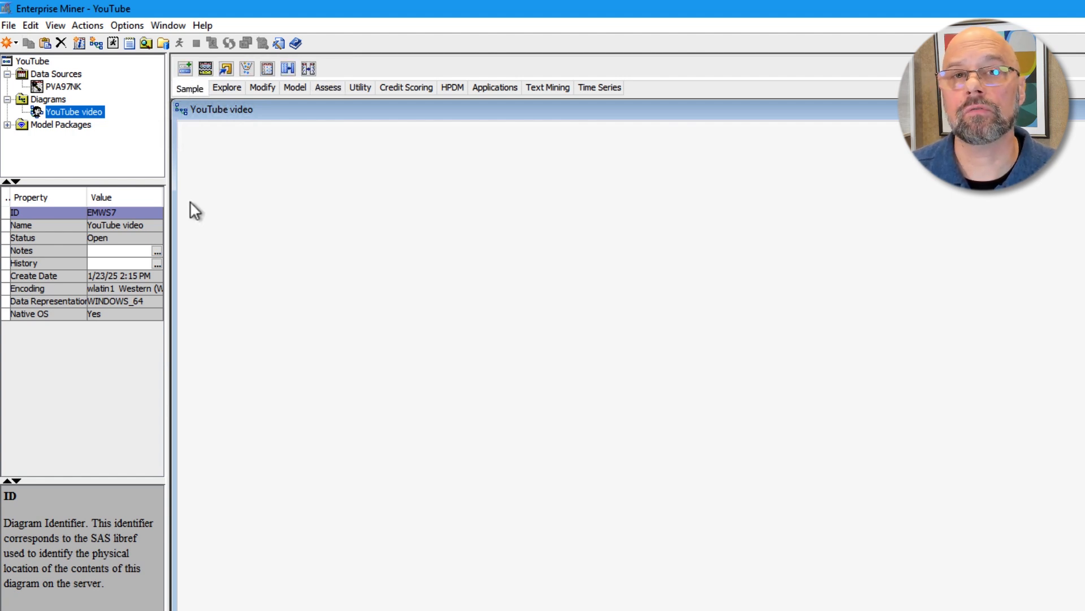
mouse_move(185, 68)
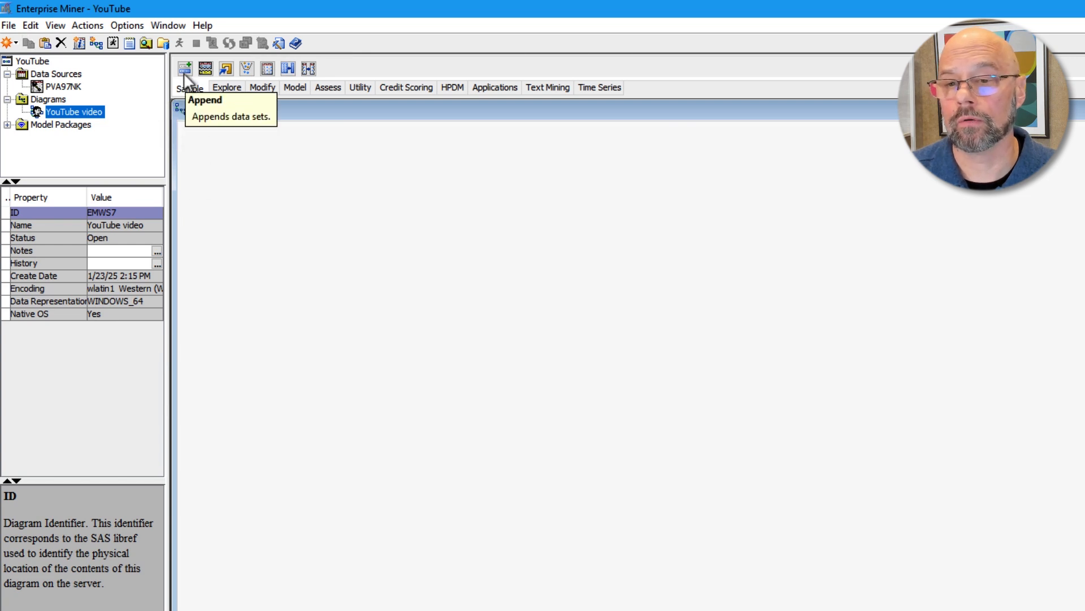
mouse_move(206, 67)
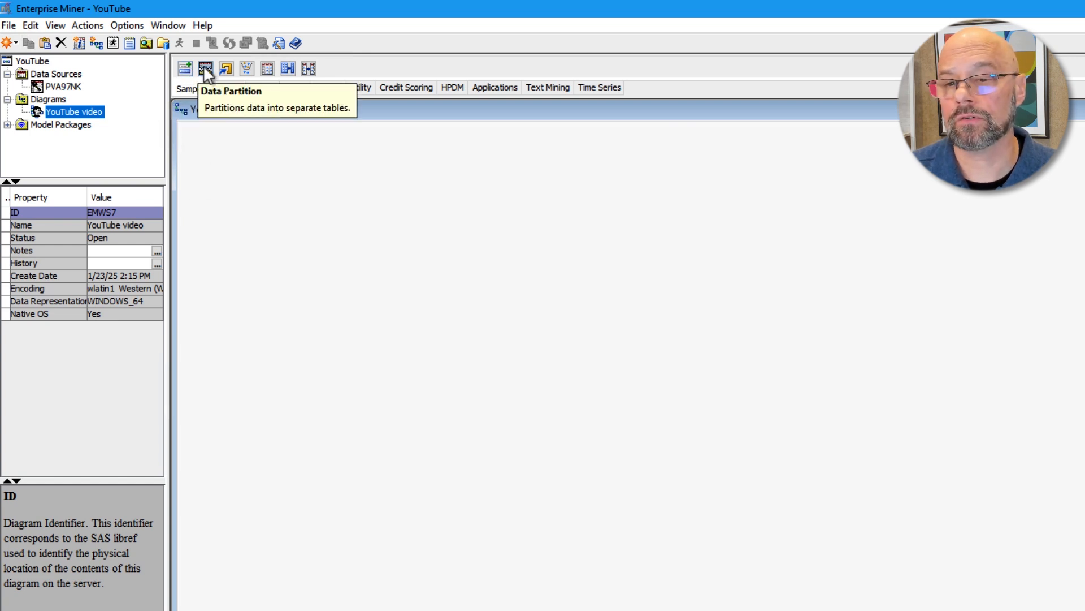
mouse_move(226, 68)
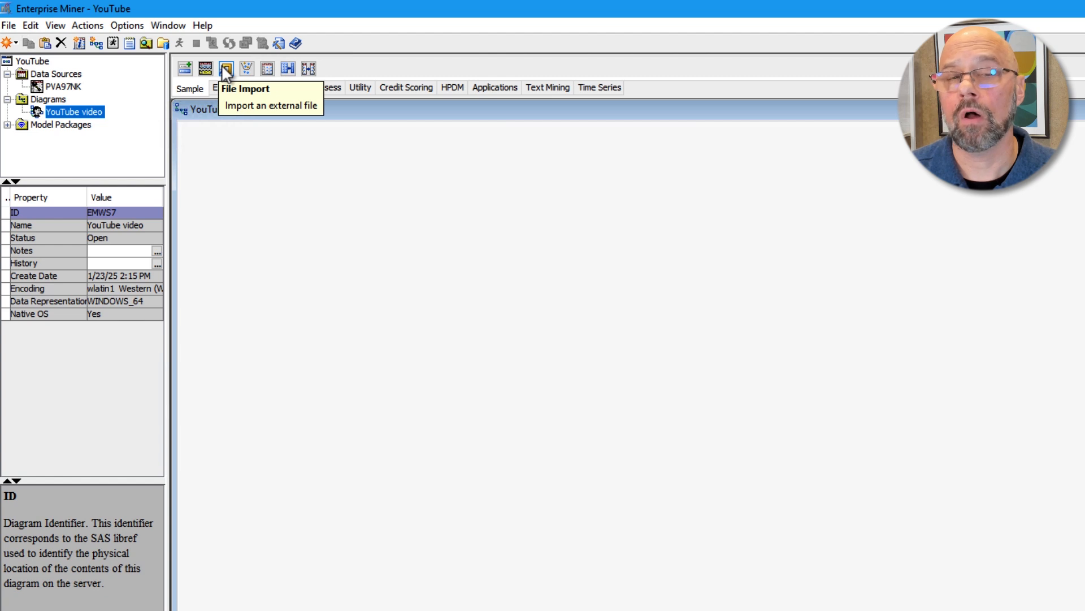
mouse_move(221, 160)
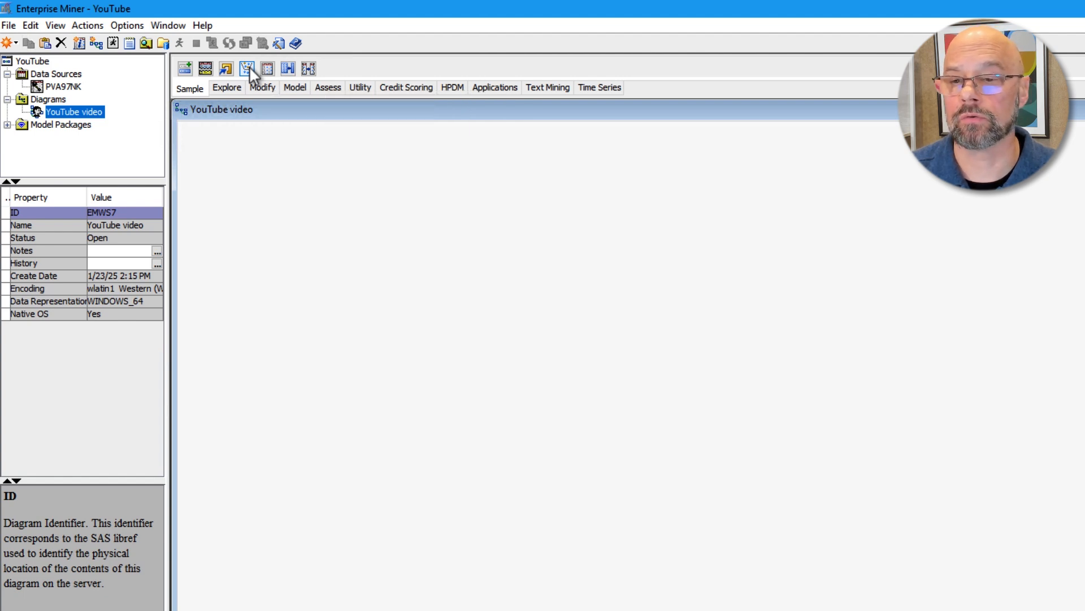
mouse_move(218, 160)
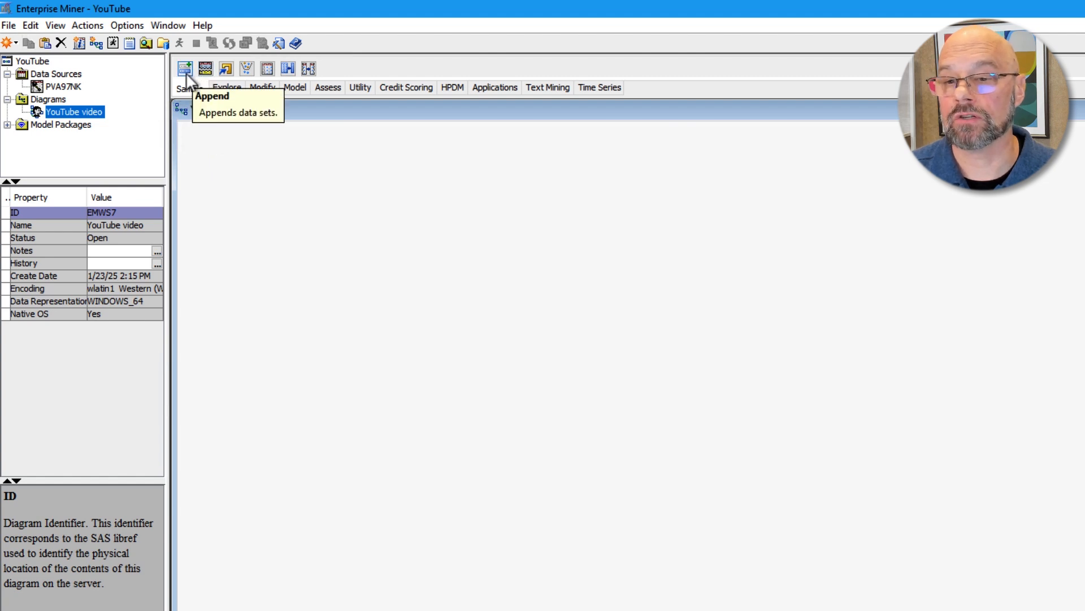
mouse_move(288, 69)
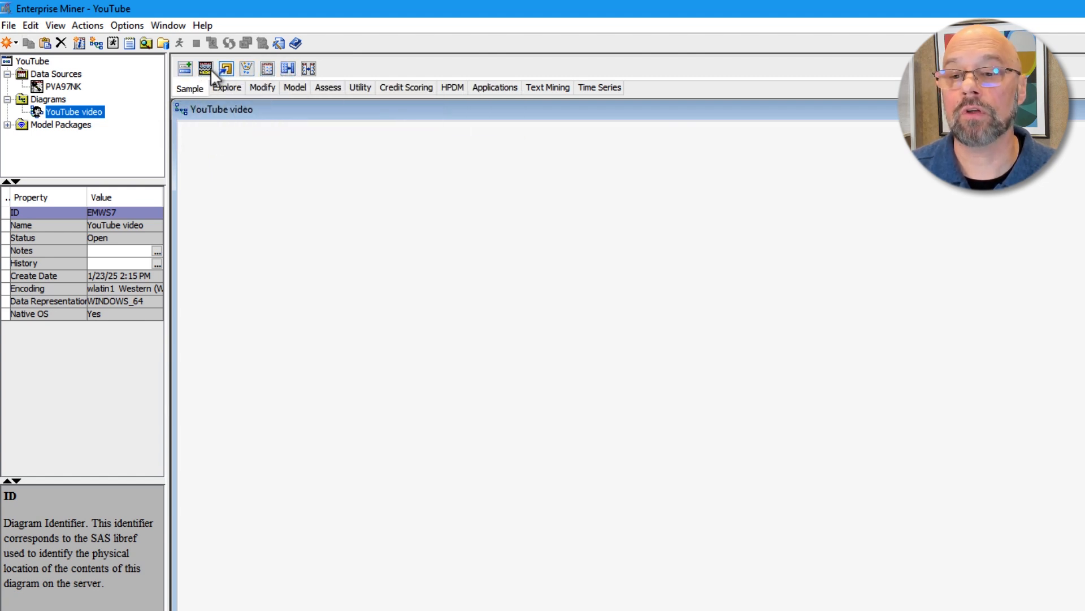
mouse_move(205, 69)
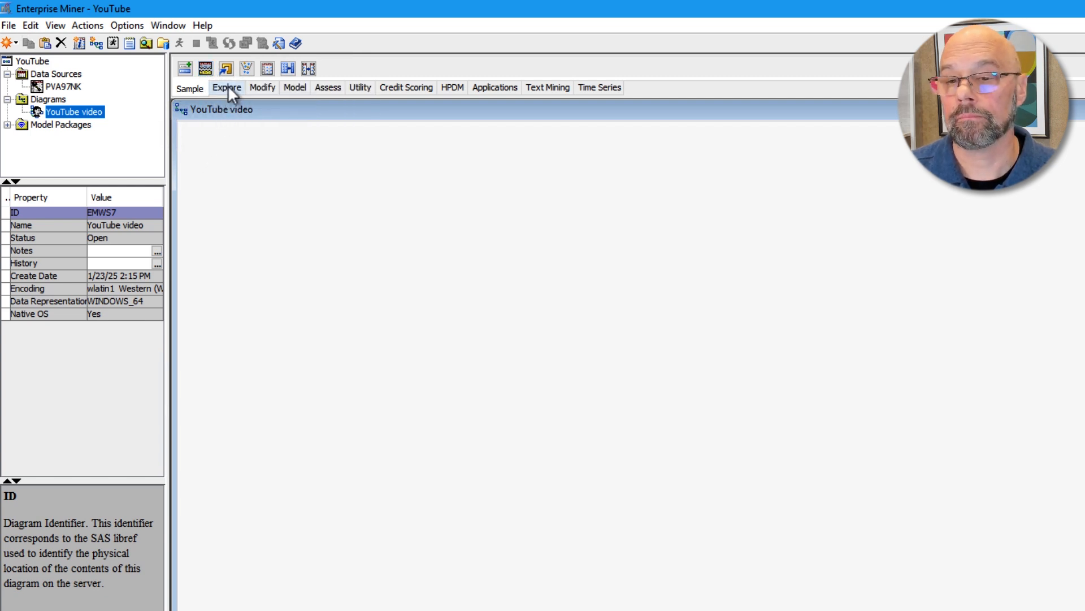
left_click(226, 87)
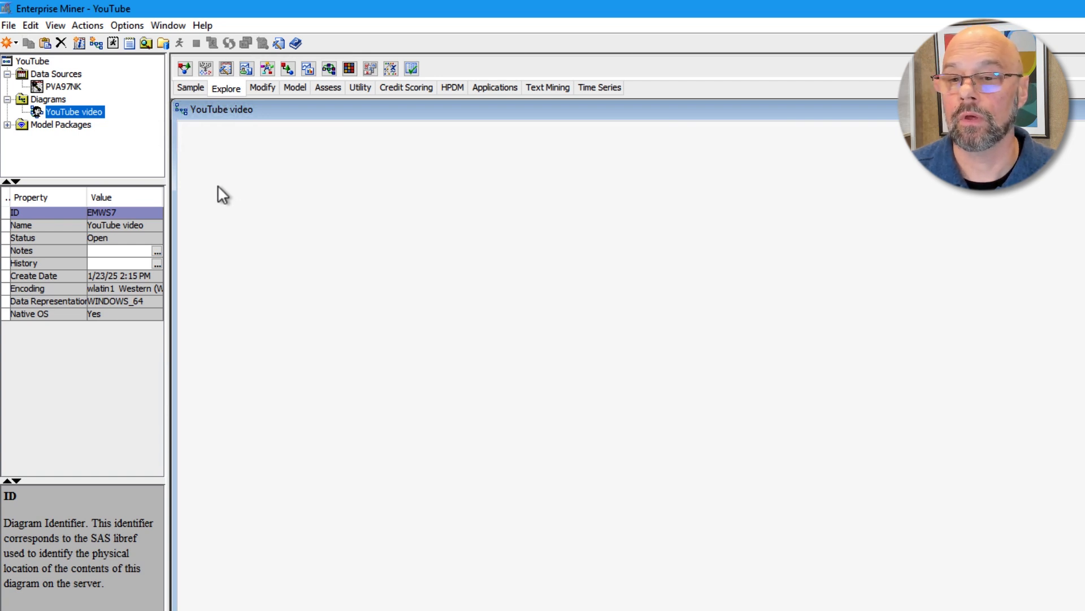
mouse_move(247, 68)
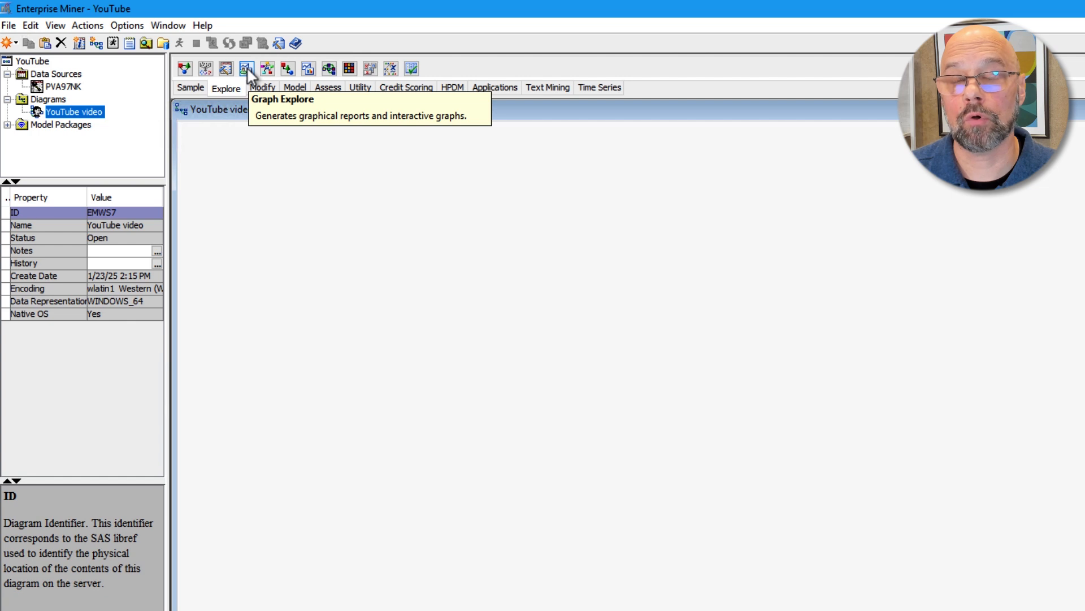
mouse_move(368, 69)
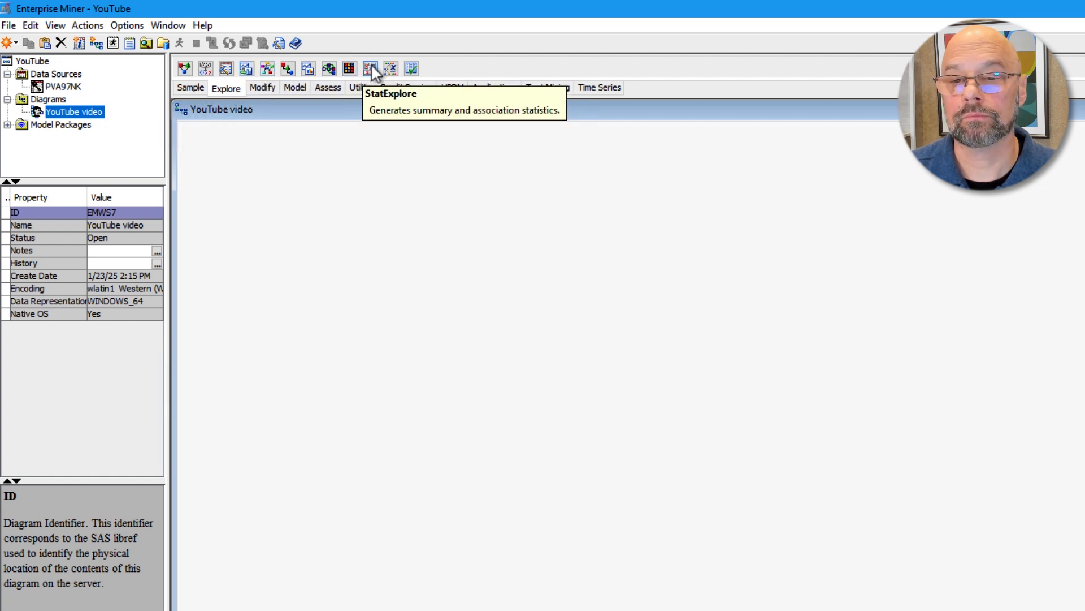
mouse_move(393, 69)
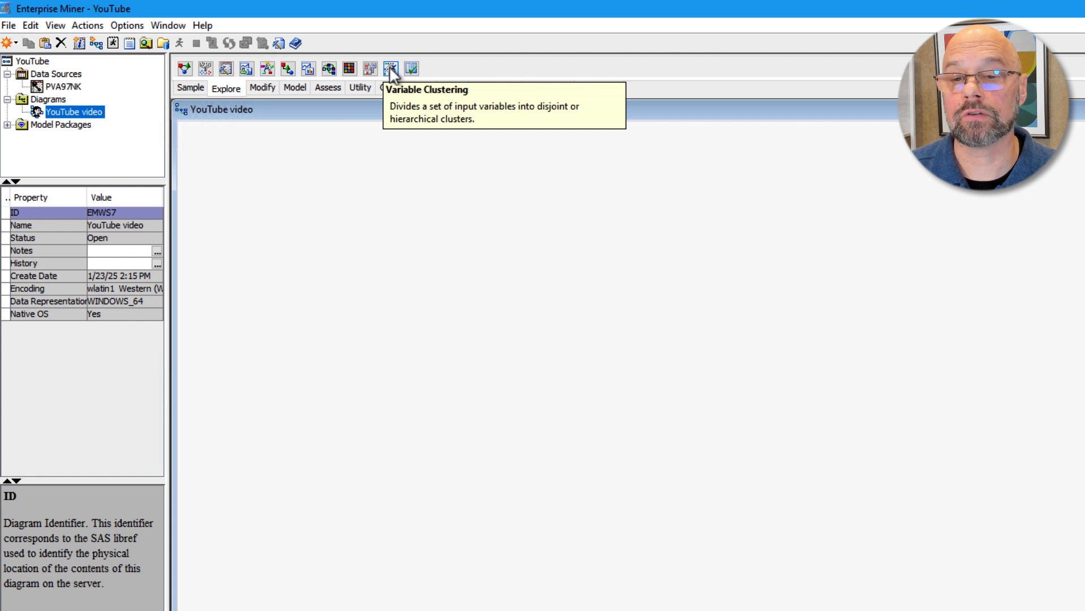
mouse_move(411, 68)
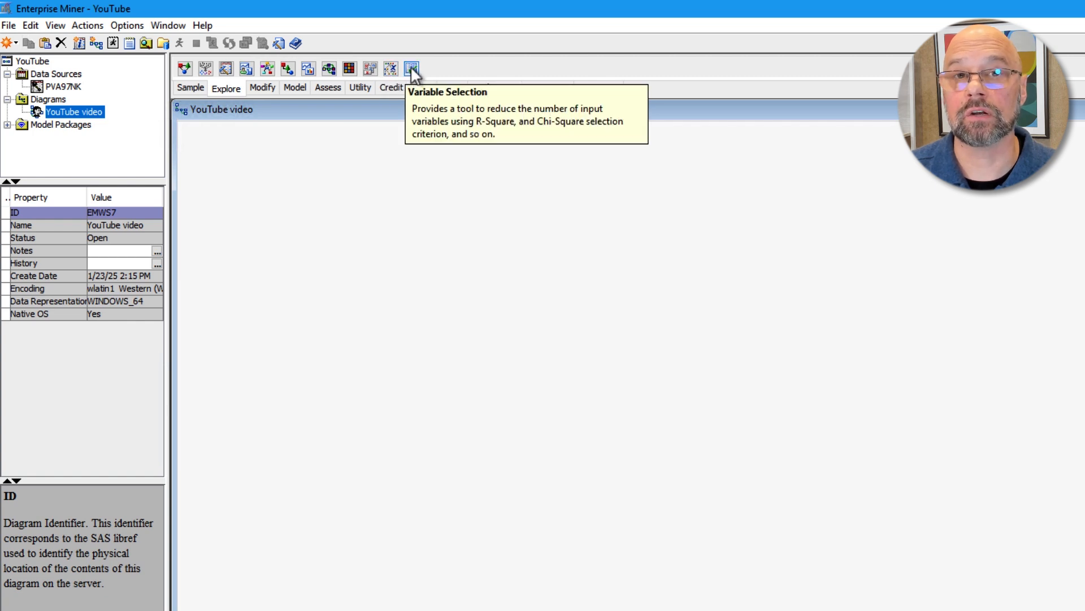
mouse_move(326, 182)
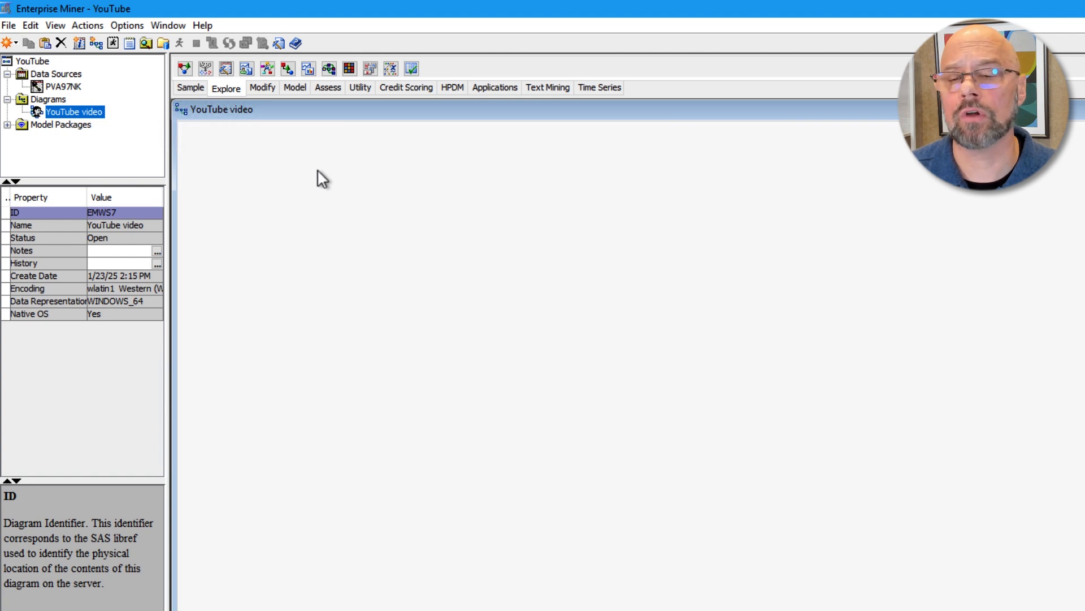
mouse_move(205, 69)
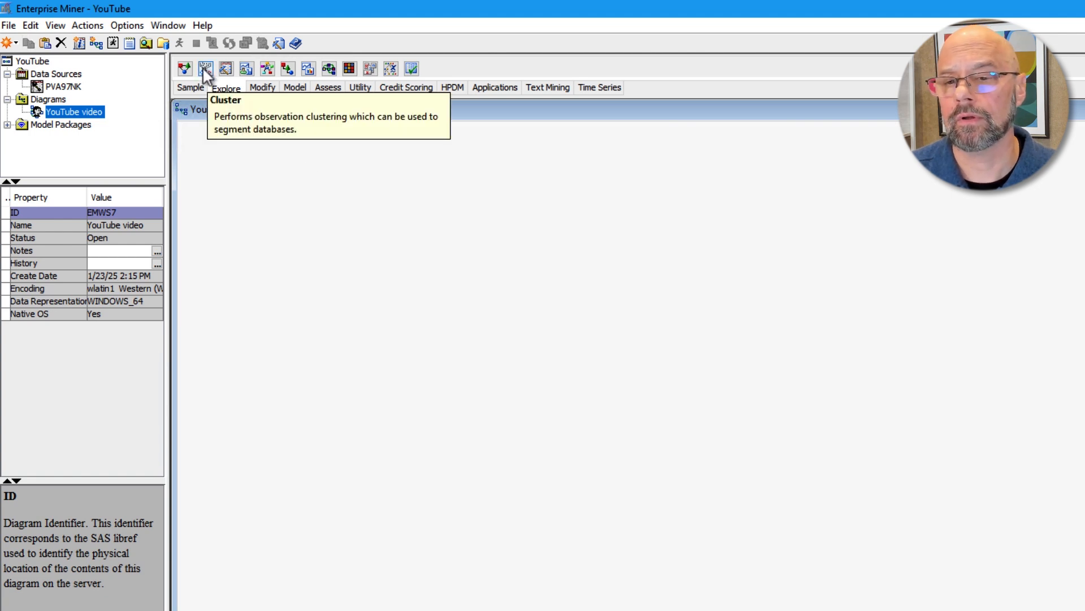
mouse_move(287, 69)
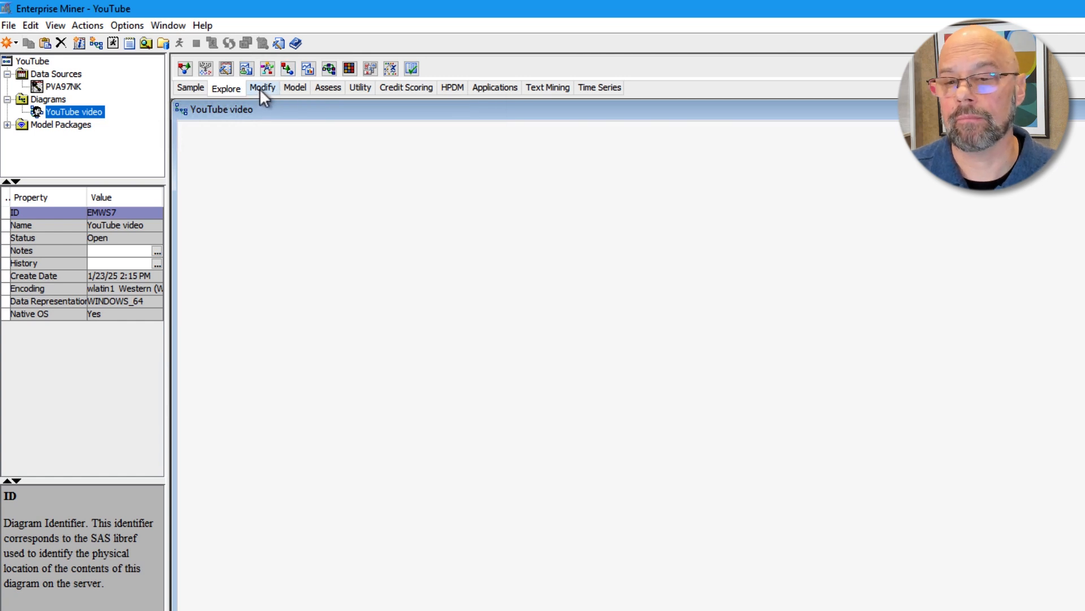
Show the Modify node group with Impute, Replacement, Rules Builder and Transform Variables
left_click(261, 87)
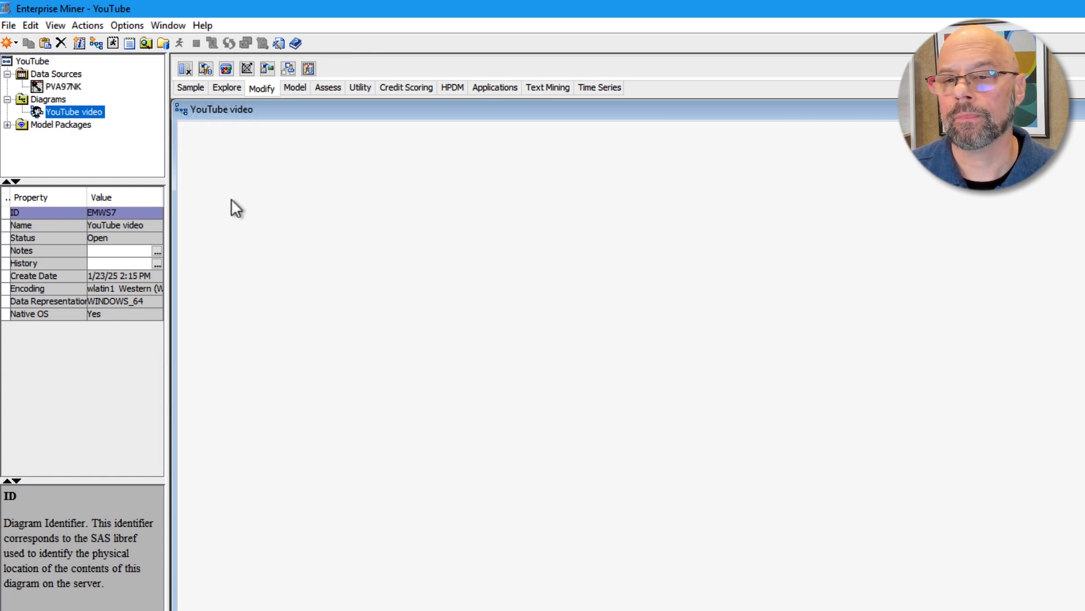
mouse_move(234, 171)
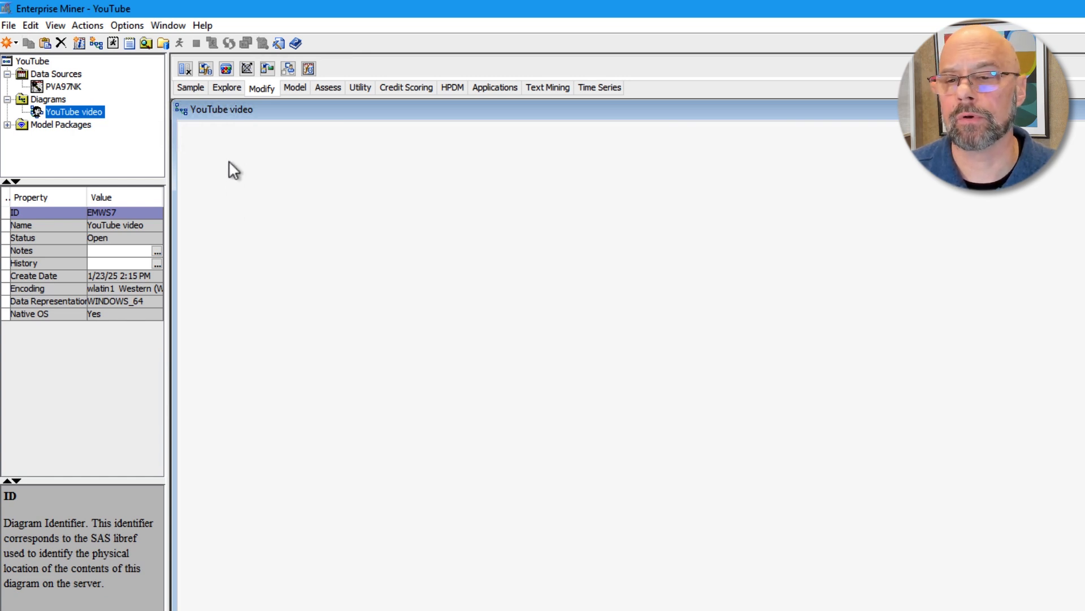
mouse_move(205, 69)
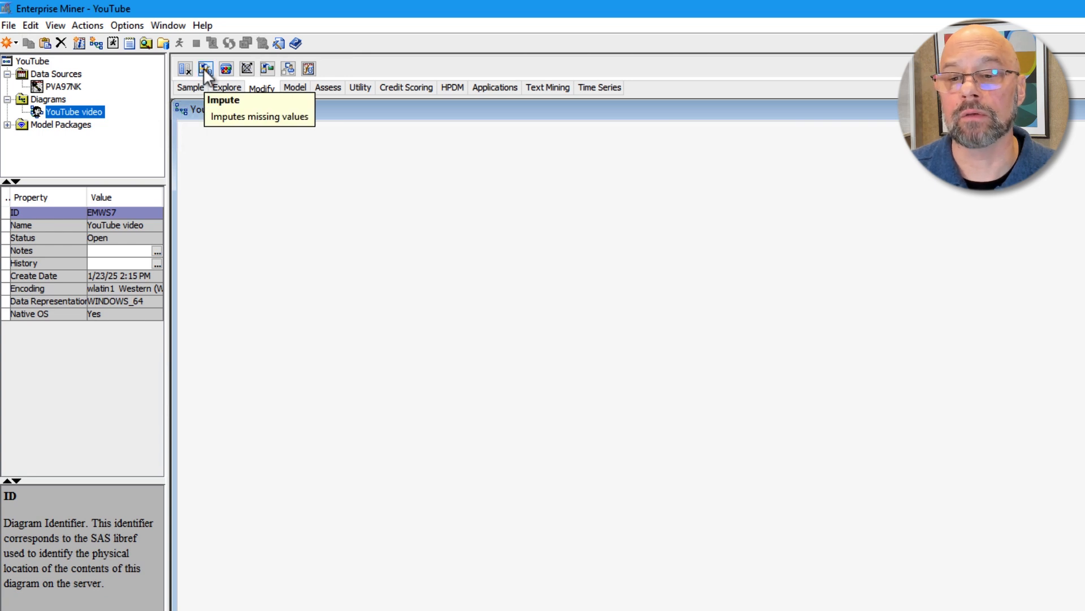
mouse_move(268, 69)
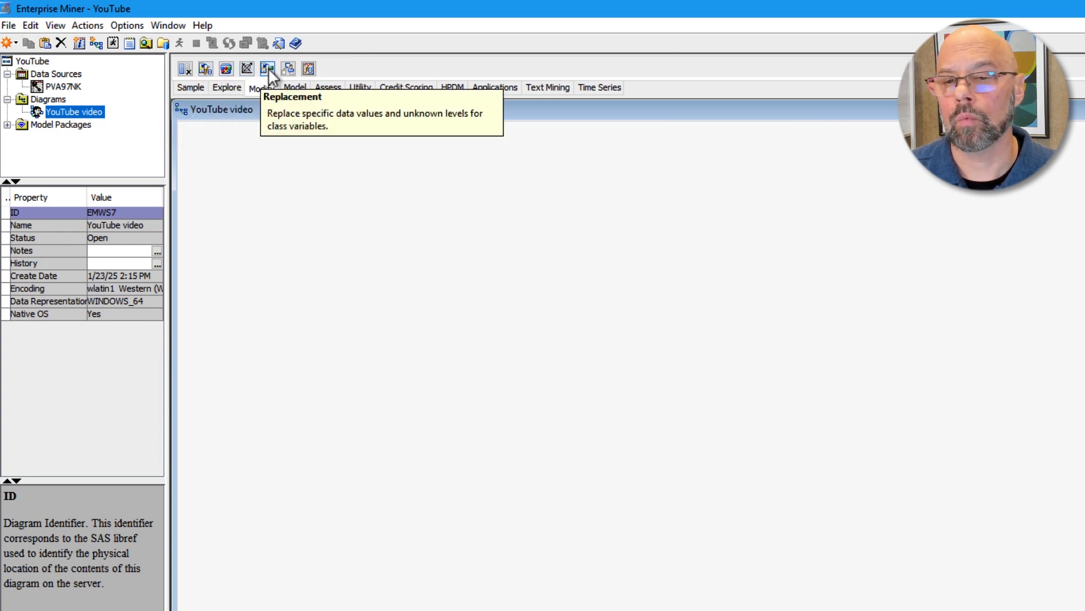
mouse_move(289, 69)
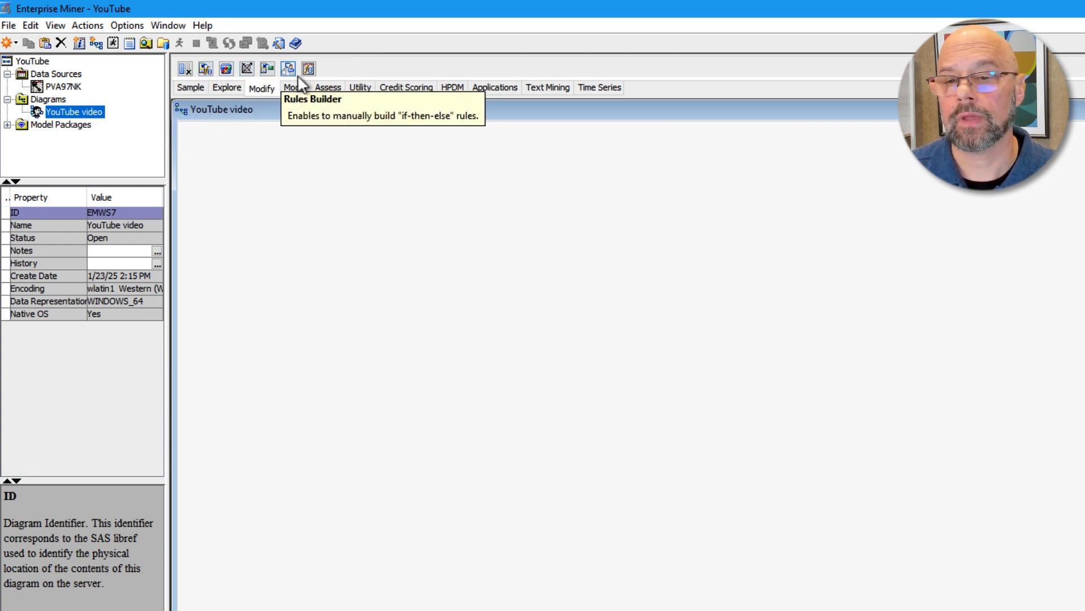
mouse_move(309, 69)
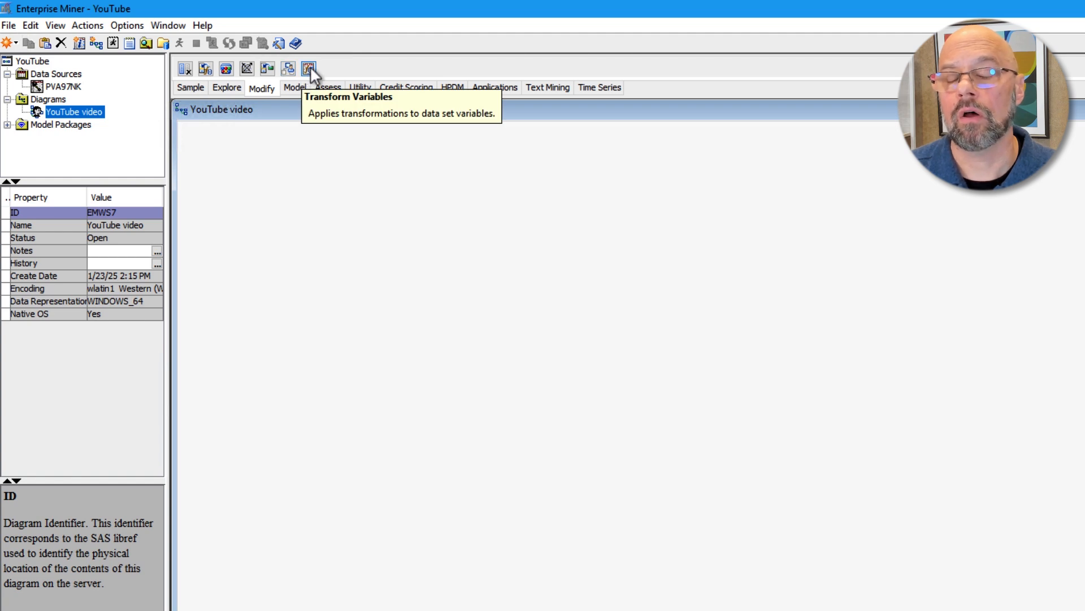
mouse_move(238, 205)
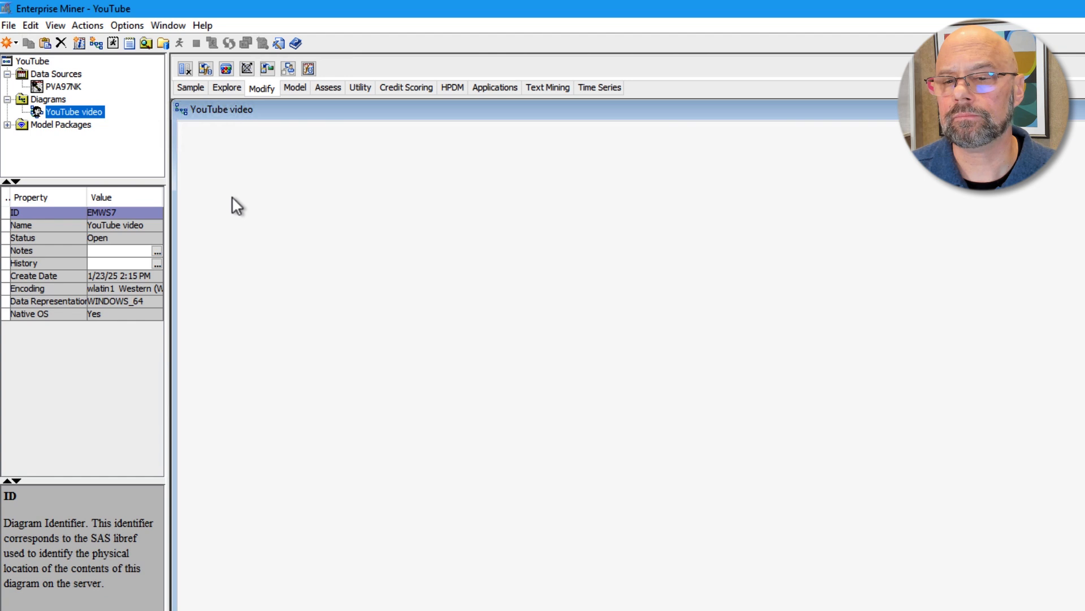
mouse_move(283, 127)
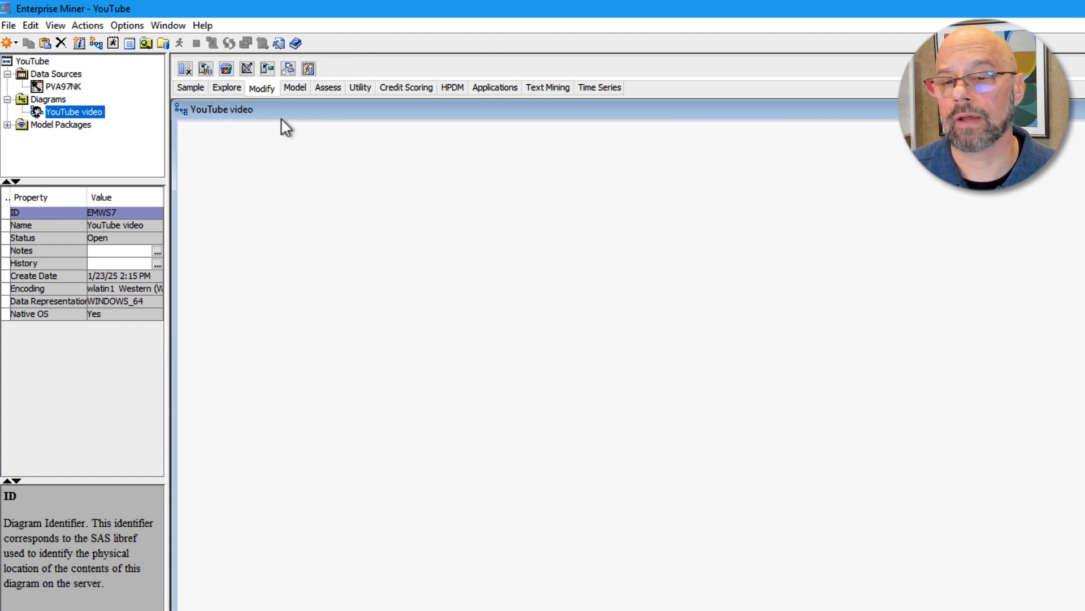
Show the Model node group containing Gradient Boosting and Neural Network
left_click(294, 87)
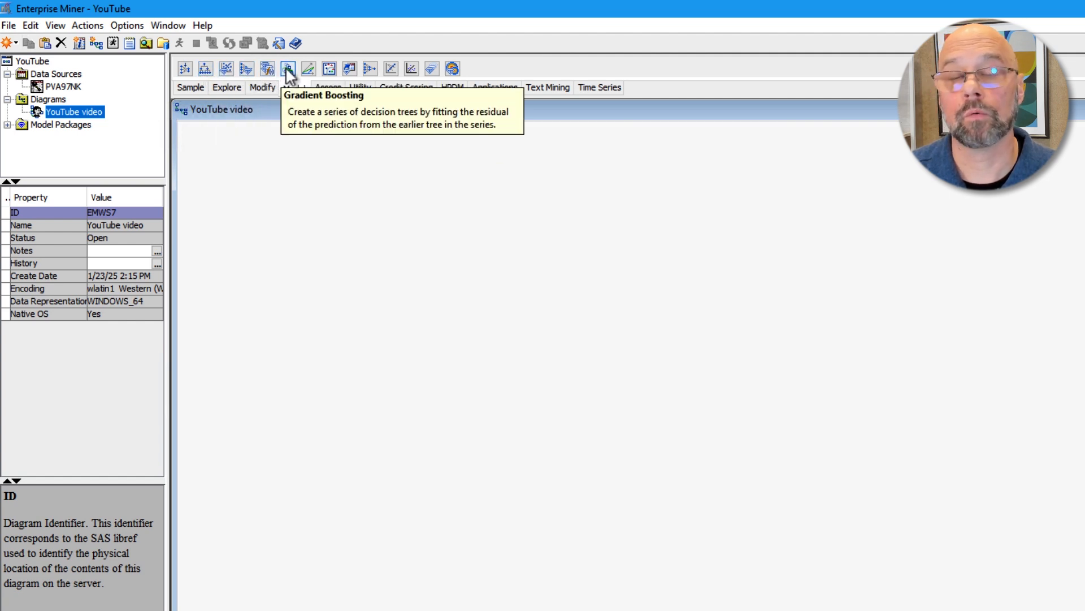
mouse_move(370, 69)
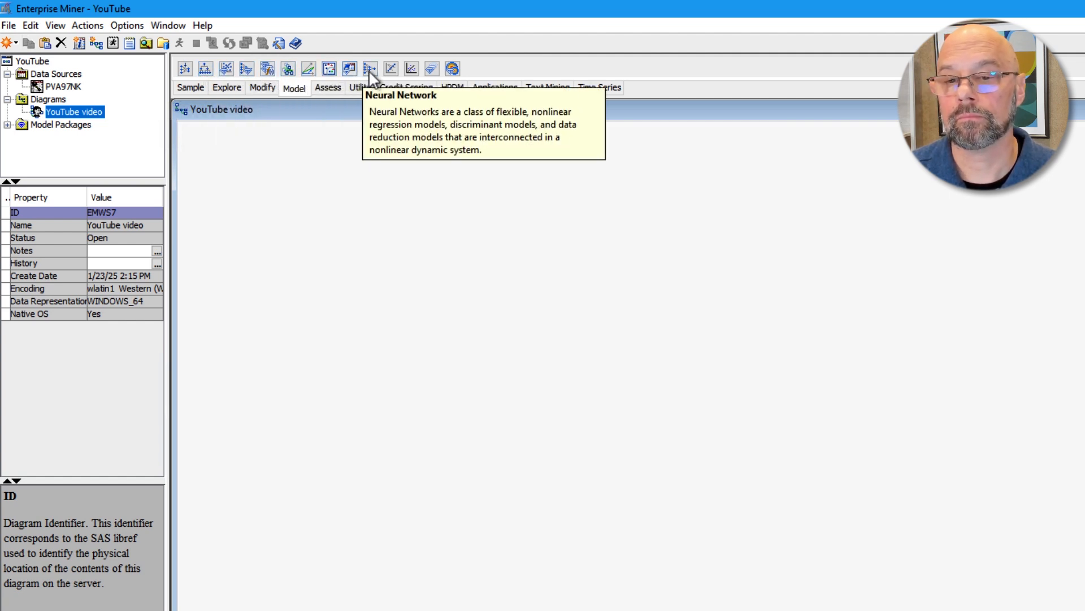
mouse_move(391, 69)
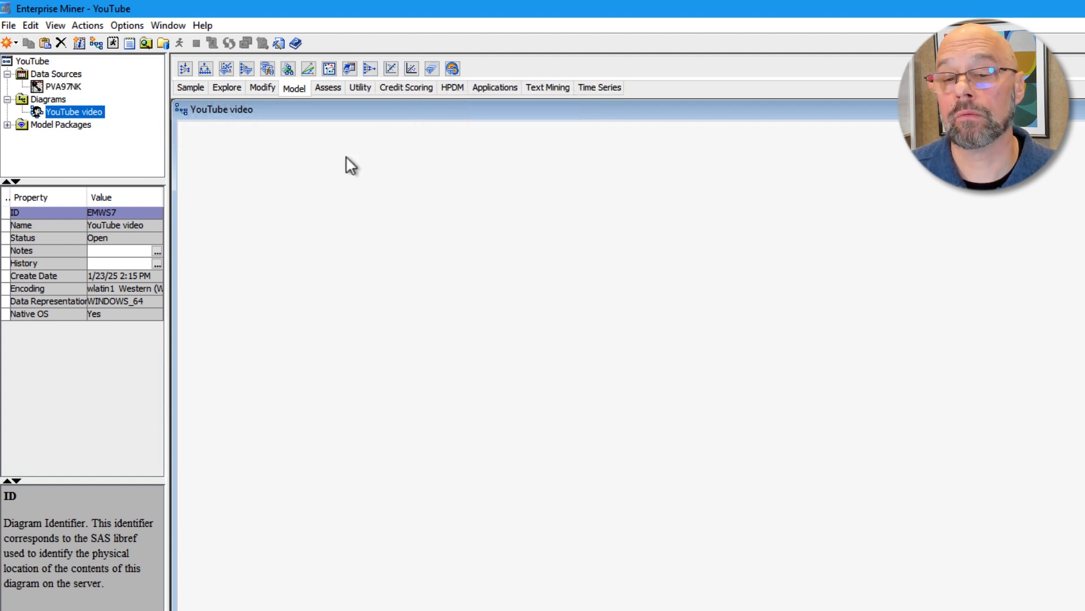
mouse_move(344, 169)
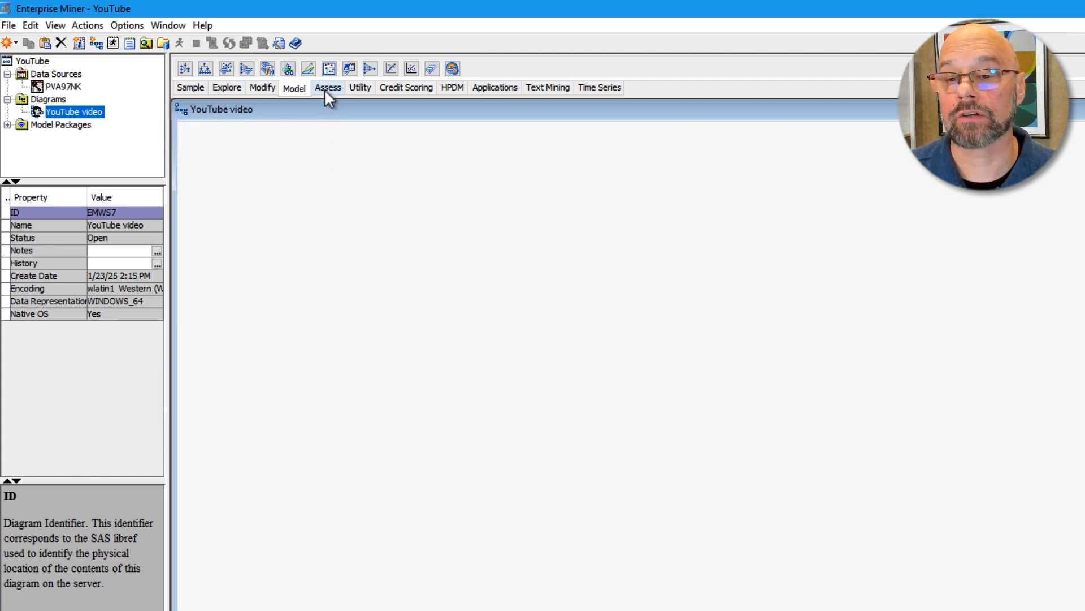
Show the Assess node group for model assessment
left_click(328, 87)
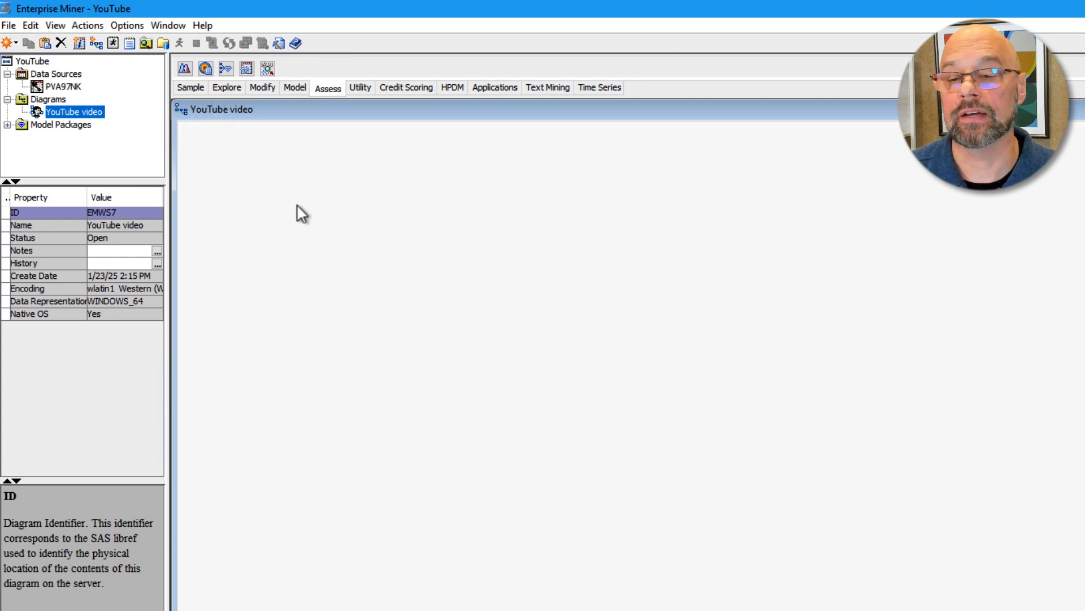
mouse_move(288, 171)
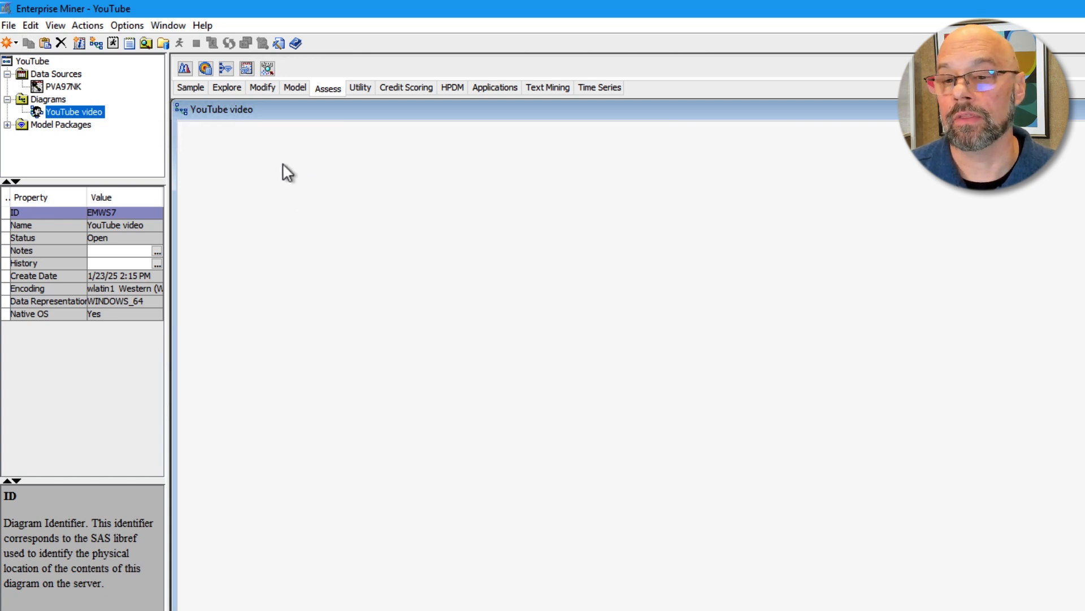
mouse_move(226, 68)
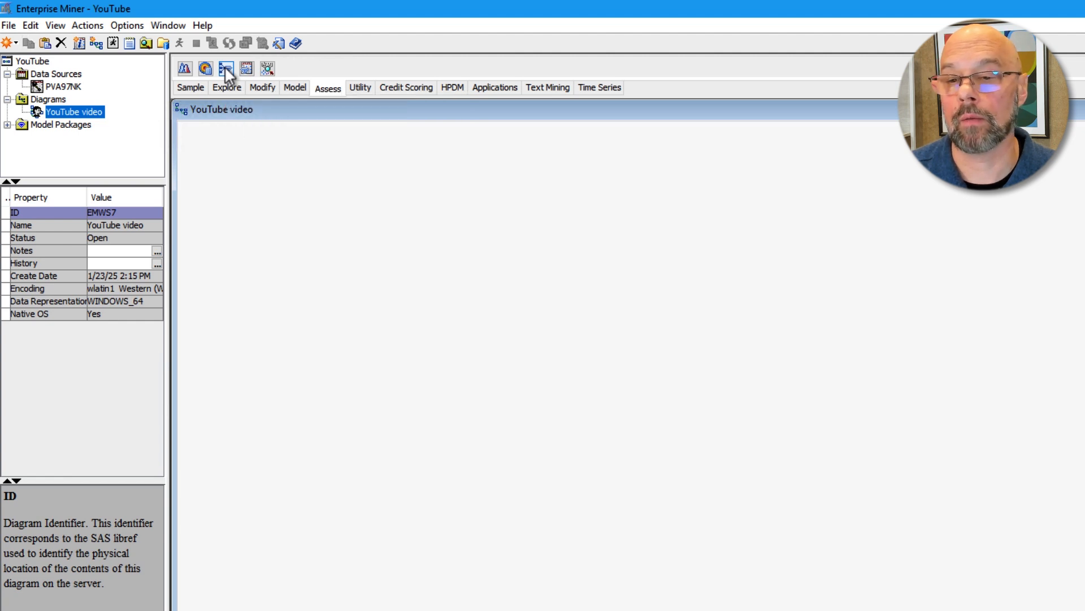
mouse_move(246, 68)
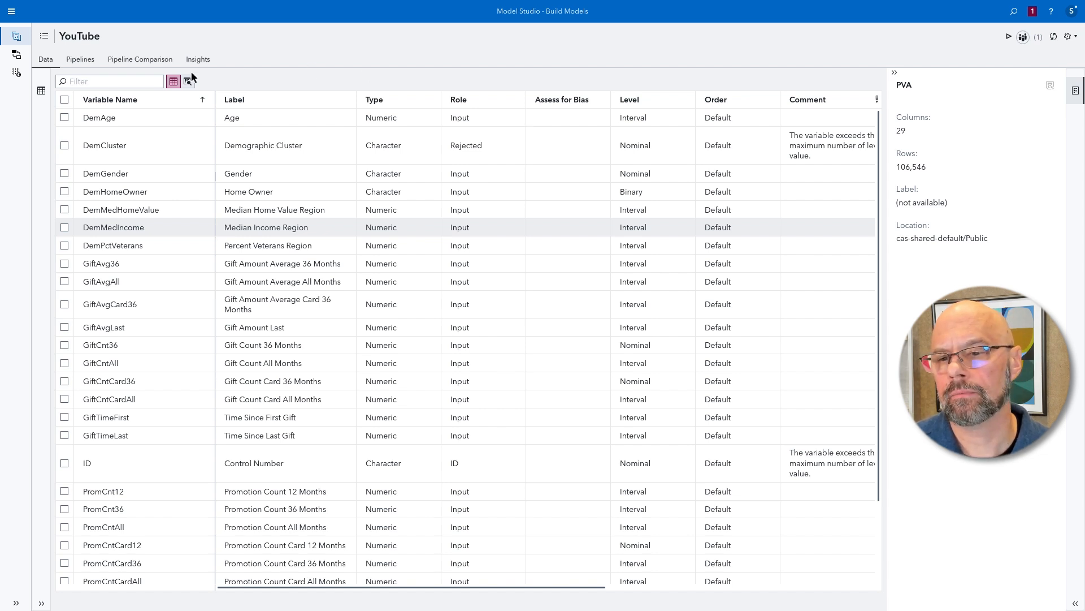
Switch to Pipeline 1 holding the Data node in the YouTube project
left_click(79, 58)
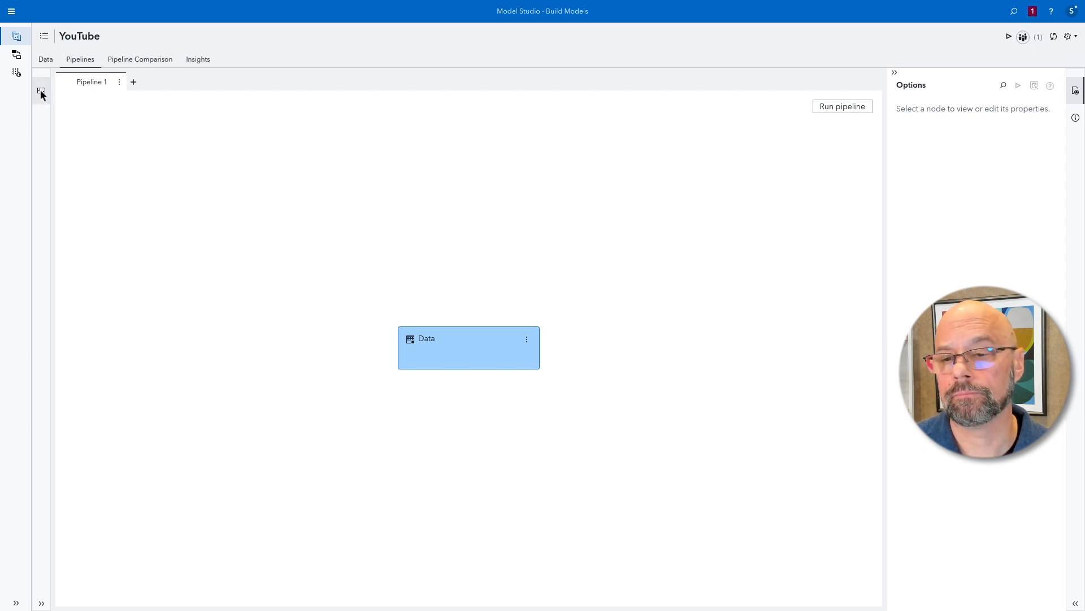
left_click(41, 92)
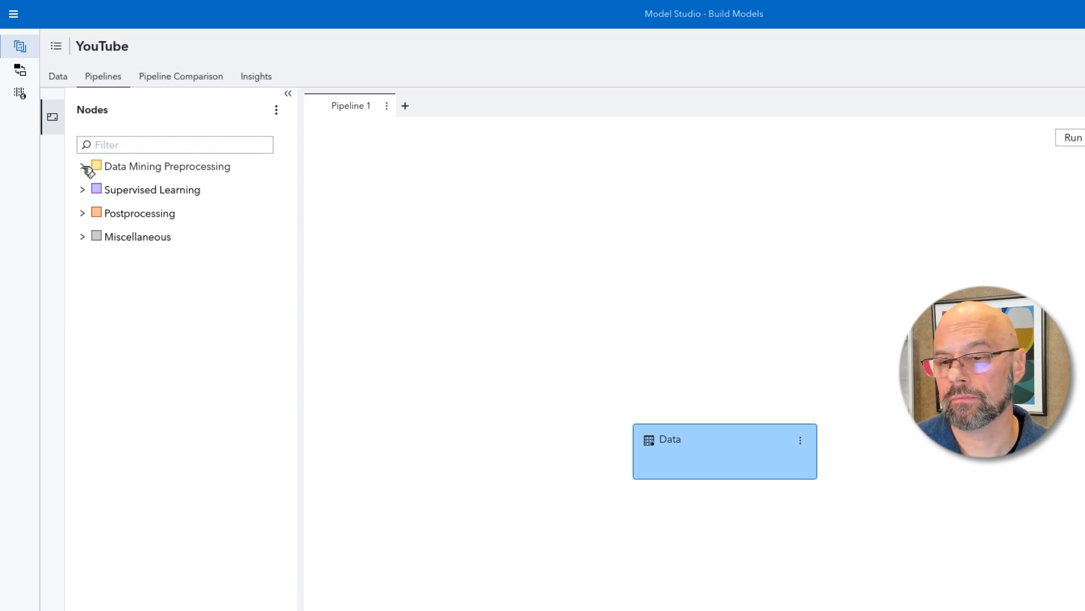
left_click(83, 166)
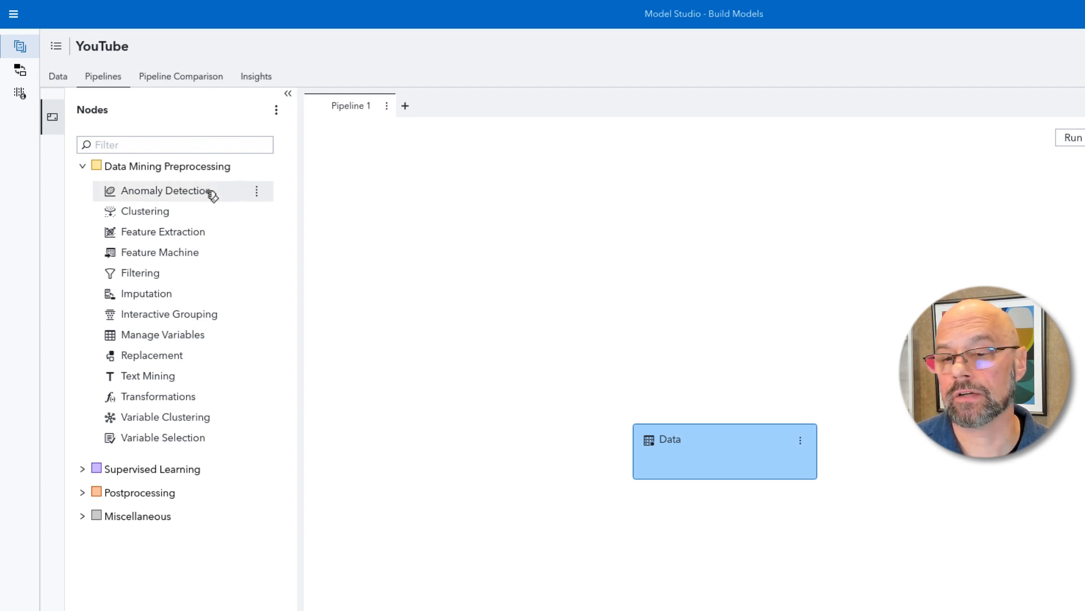
mouse_move(164, 190)
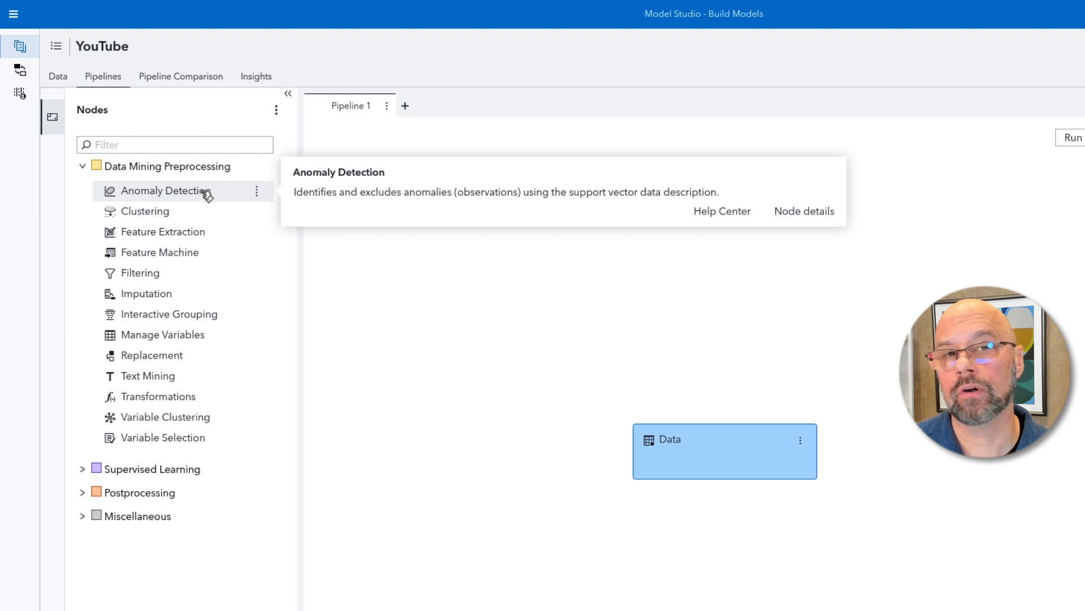
mouse_move(178, 215)
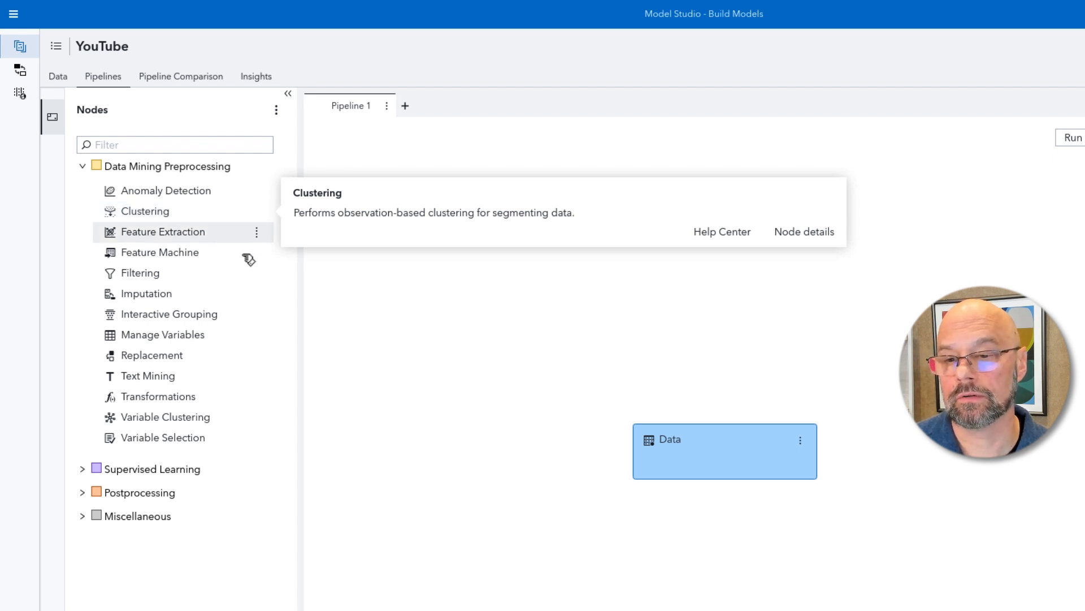
mouse_move(321, 281)
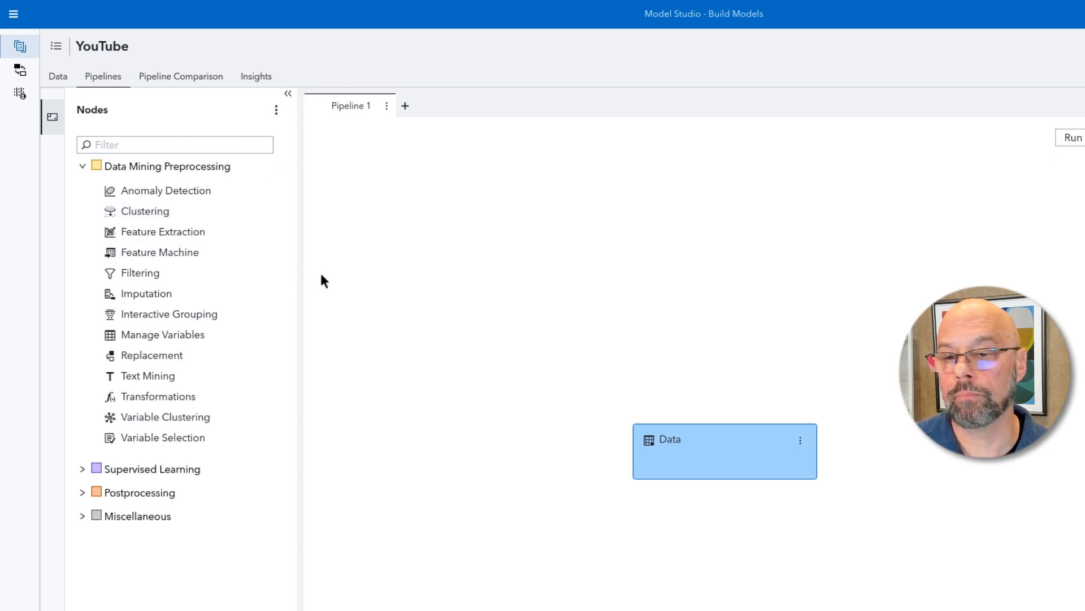
mouse_move(316, 277)
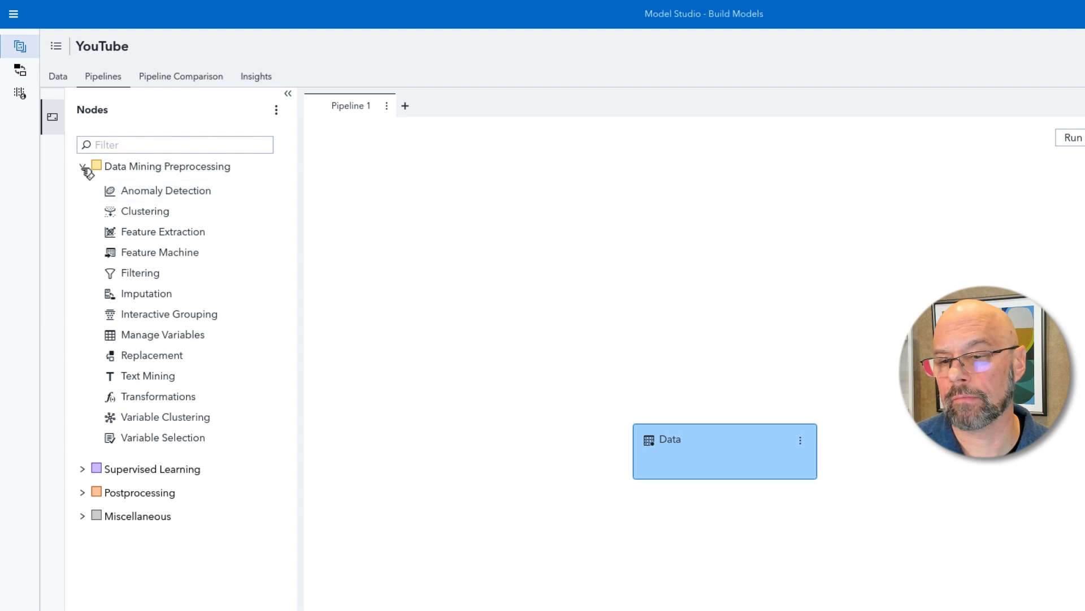
Collapse Data Mining Preprocessing and expand Supervised Learning to list Batch Code through SVM
left_click(83, 169)
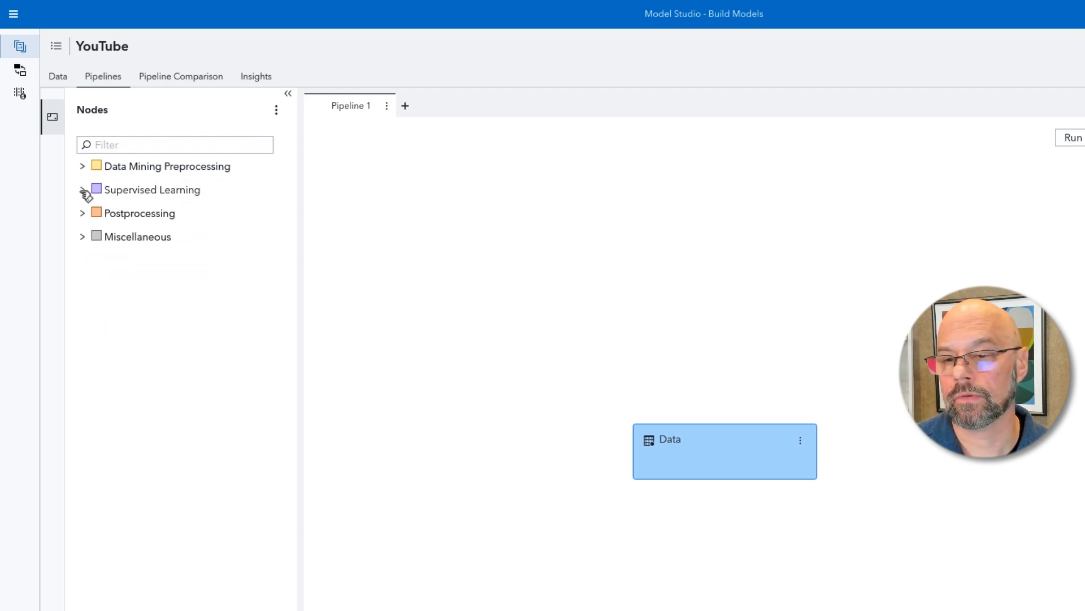
left_click(81, 190)
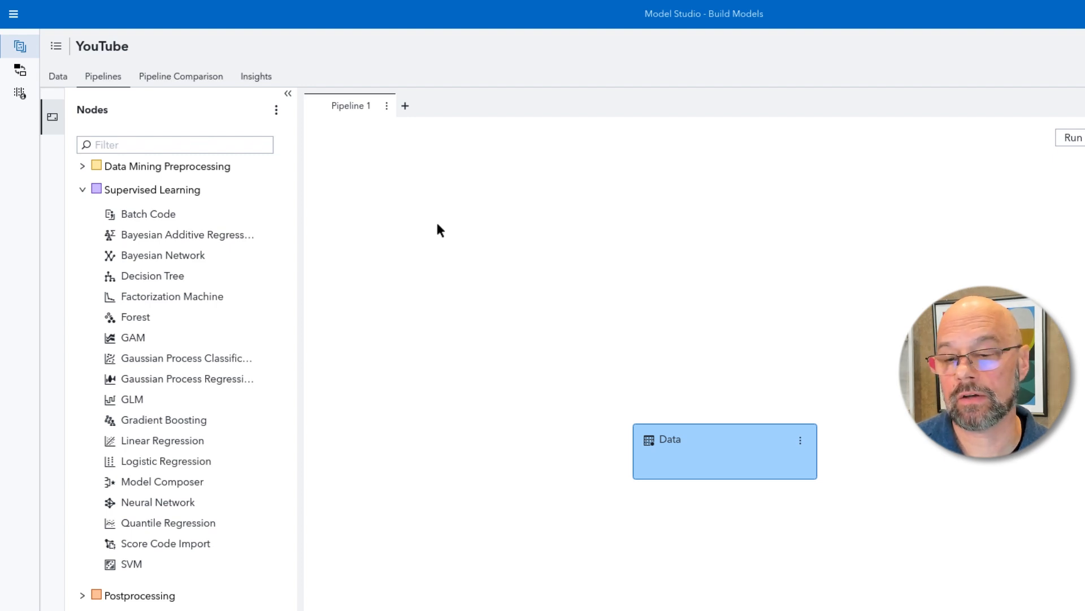
mouse_move(183, 276)
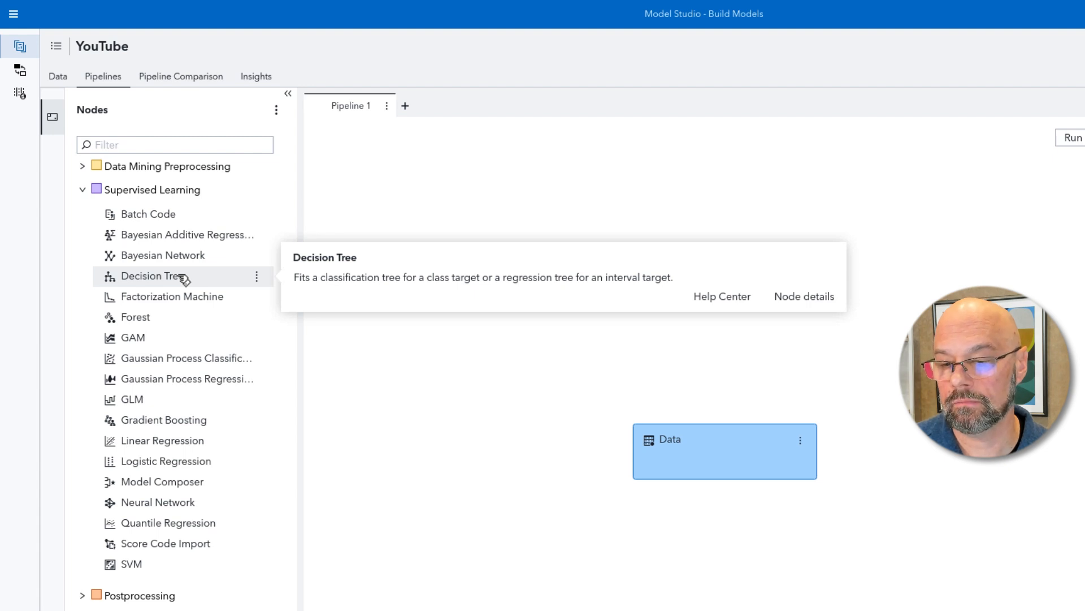
mouse_move(159, 329)
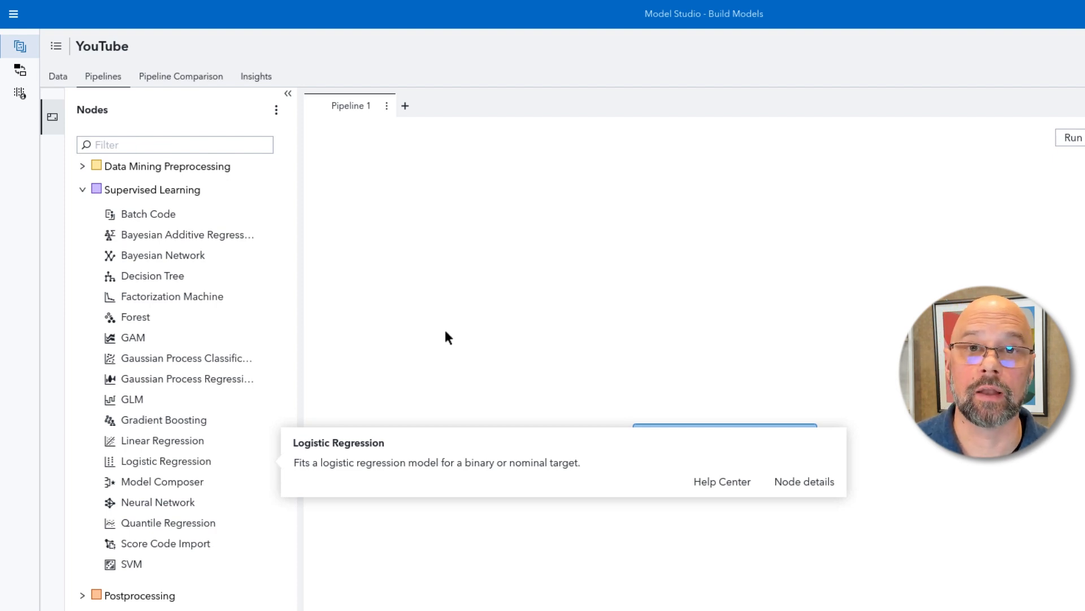
mouse_move(186, 235)
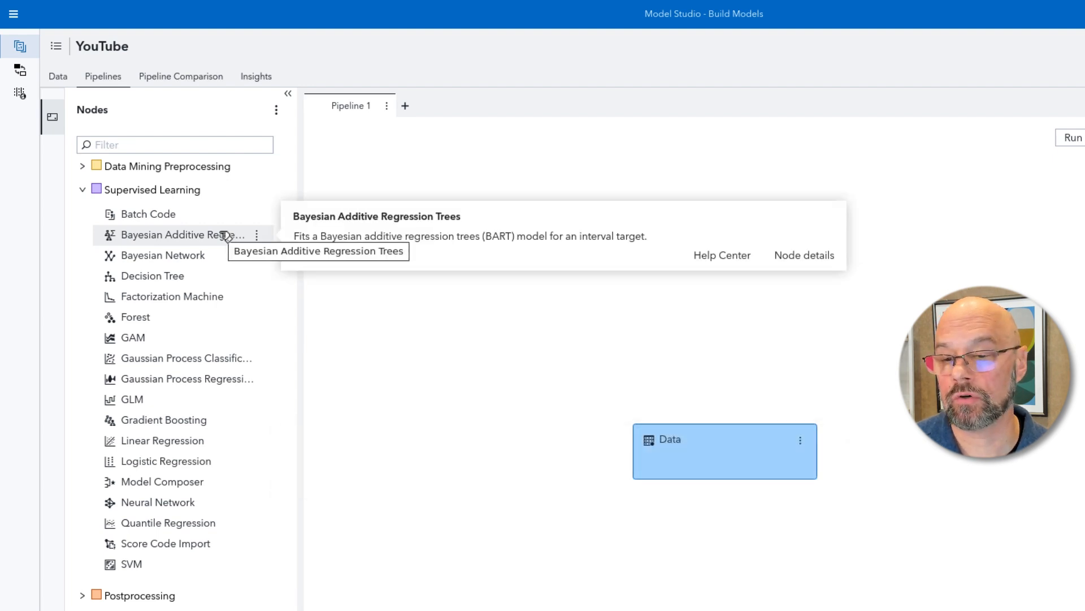
mouse_move(163, 254)
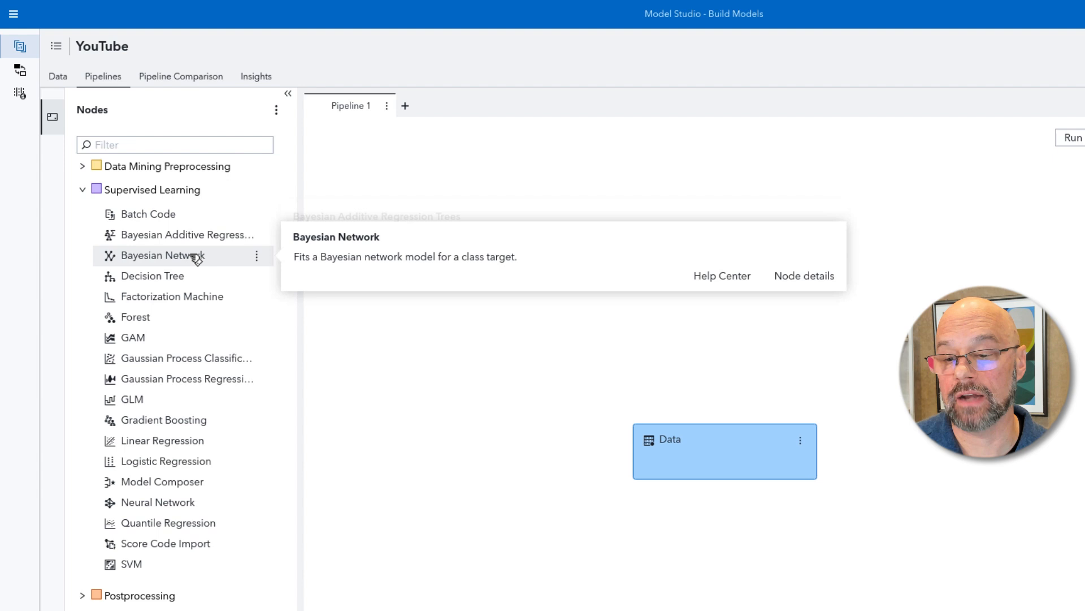
mouse_move(173, 296)
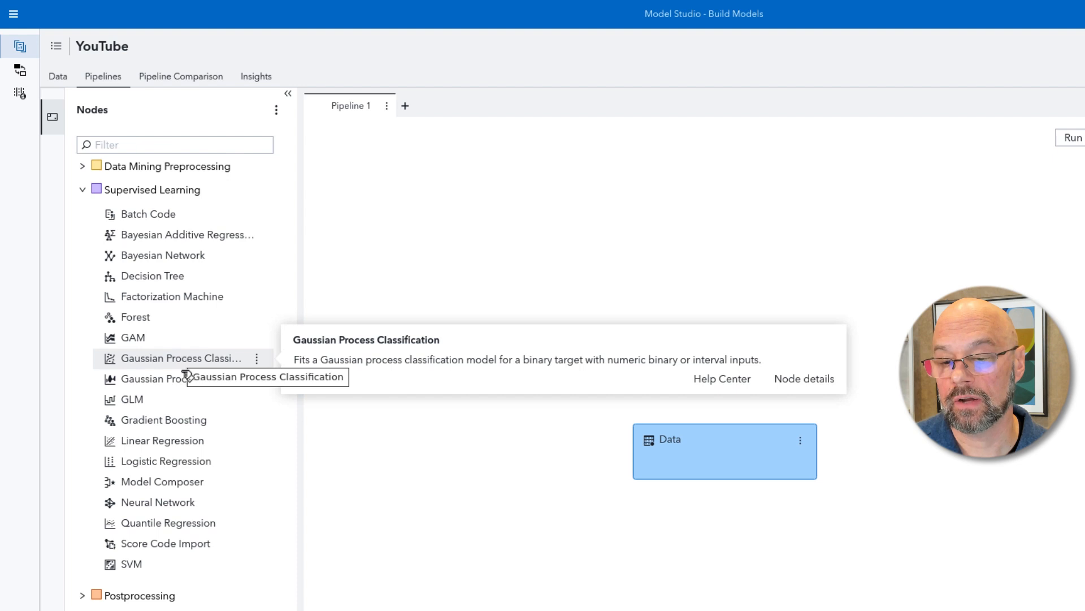
mouse_move(183, 379)
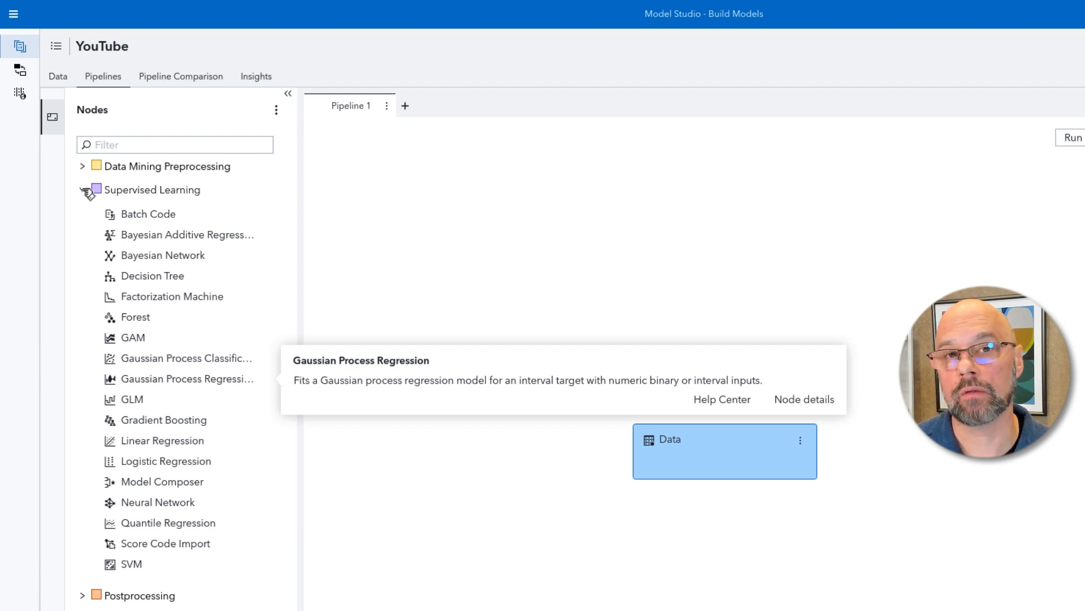
Collapse Supervised Learning, check Postprocessing holds only Ensemble, and collapse it again
left_click(82, 190)
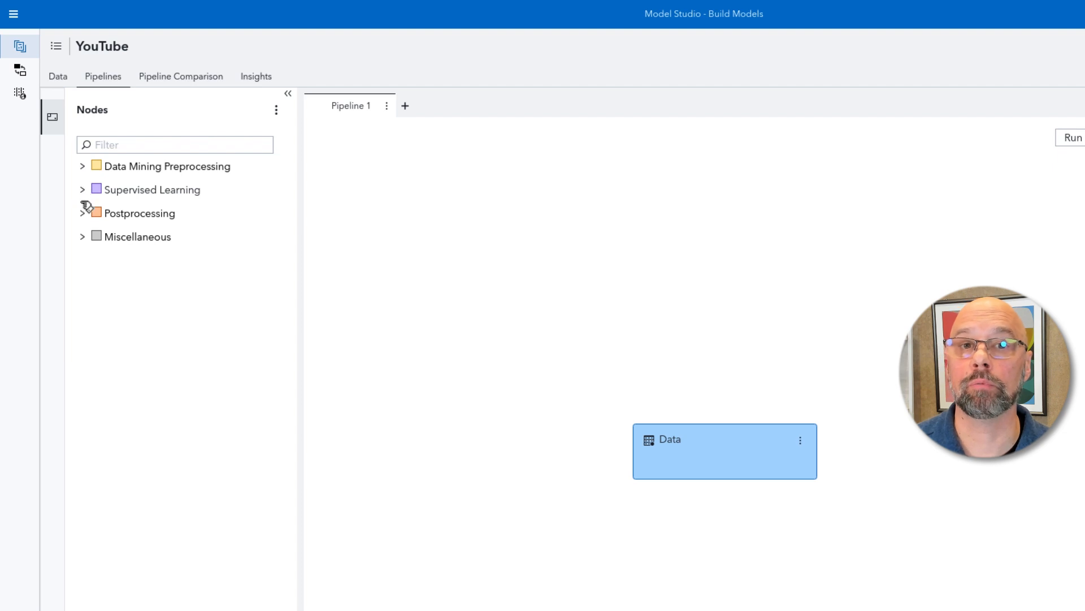
left_click(82, 213)
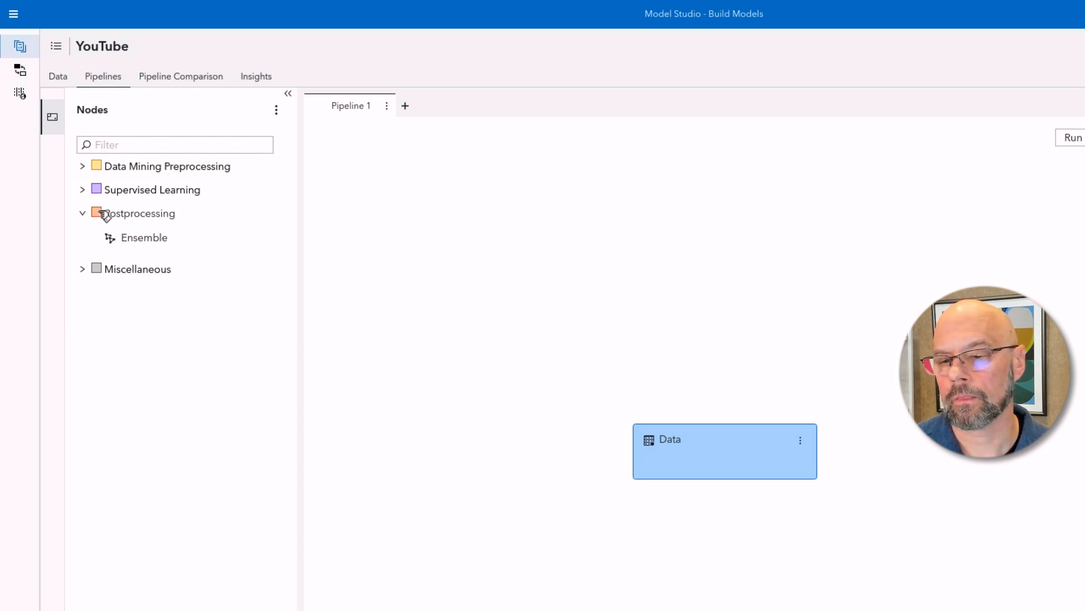
left_click(83, 213)
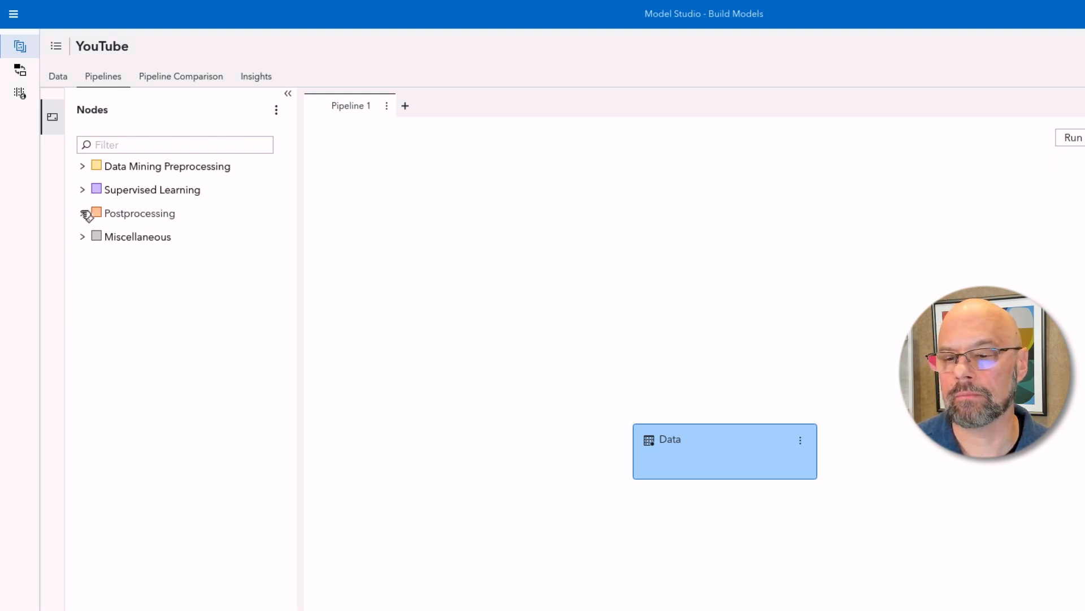
left_click(83, 237)
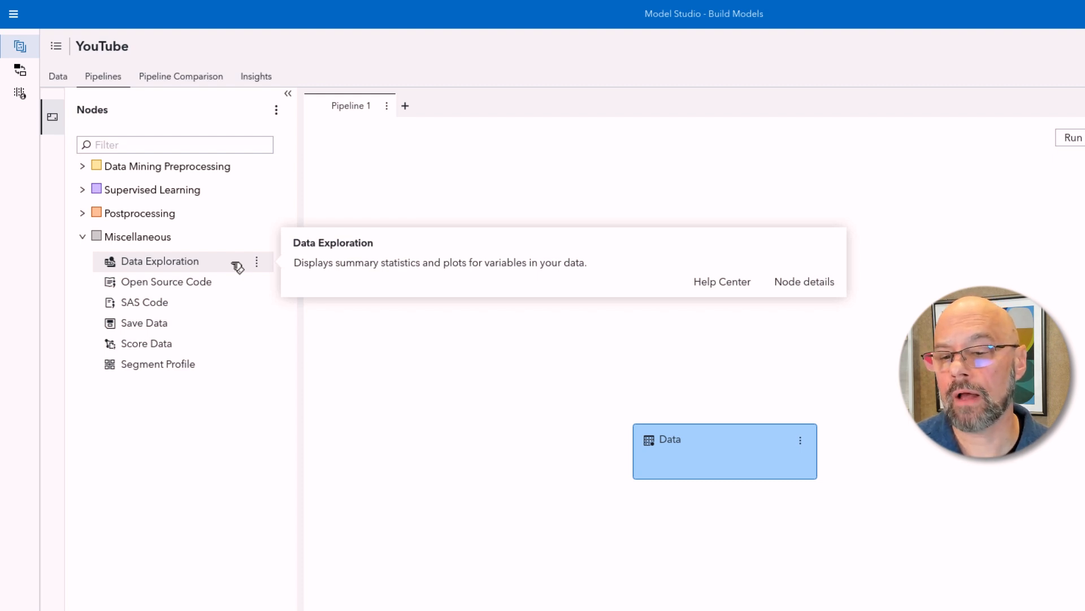
mouse_move(165, 282)
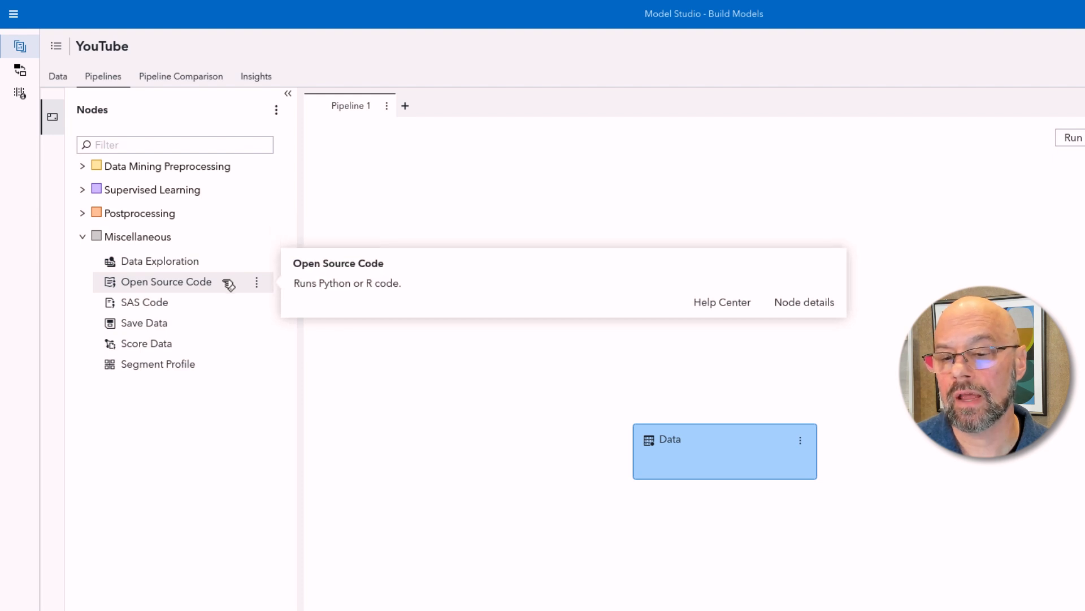
mouse_move(143, 302)
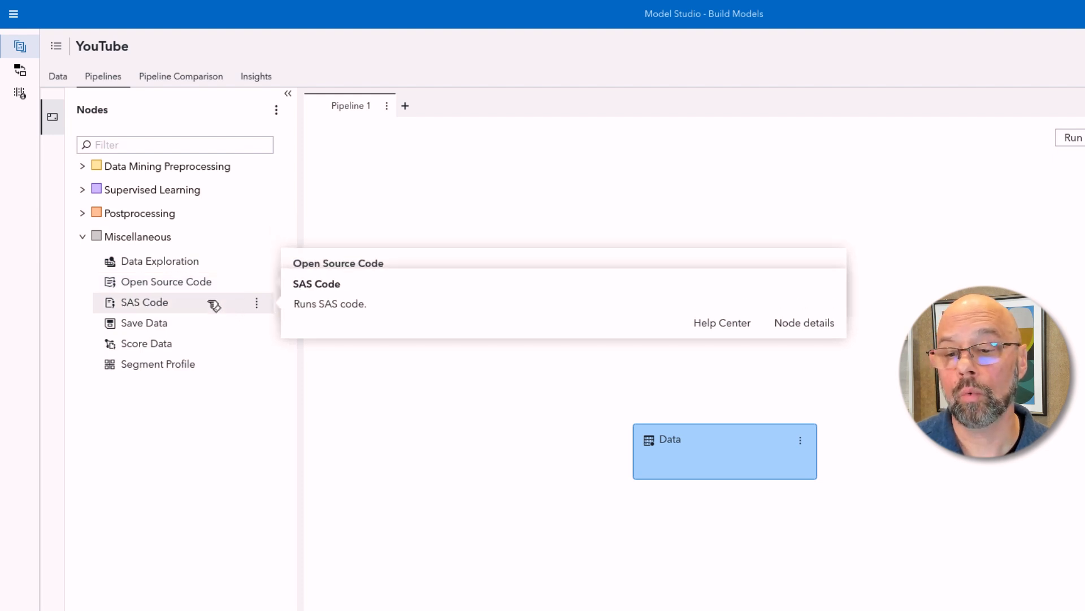